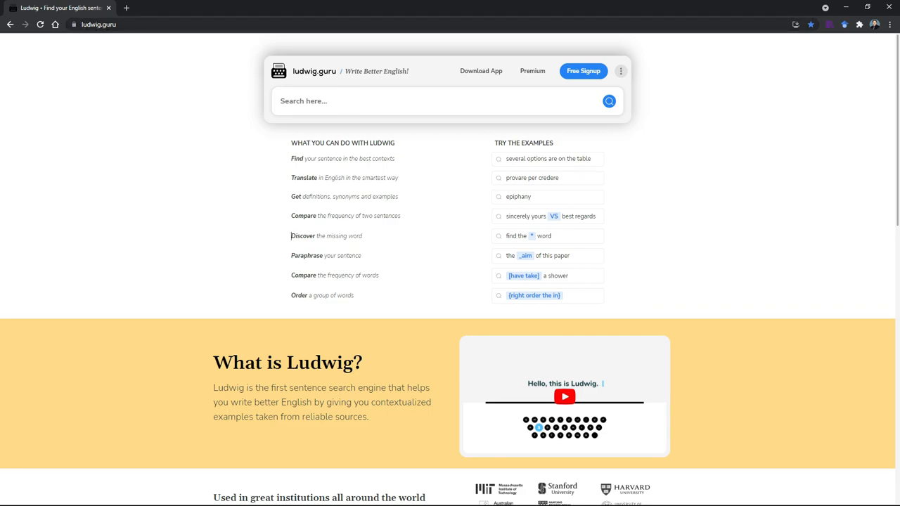
mouse_move(815, 185)
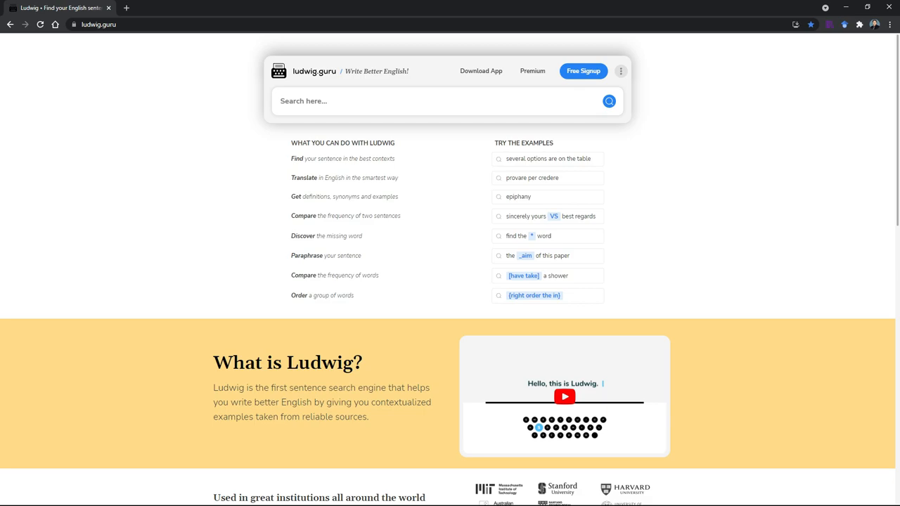
mouse_move(730, 180)
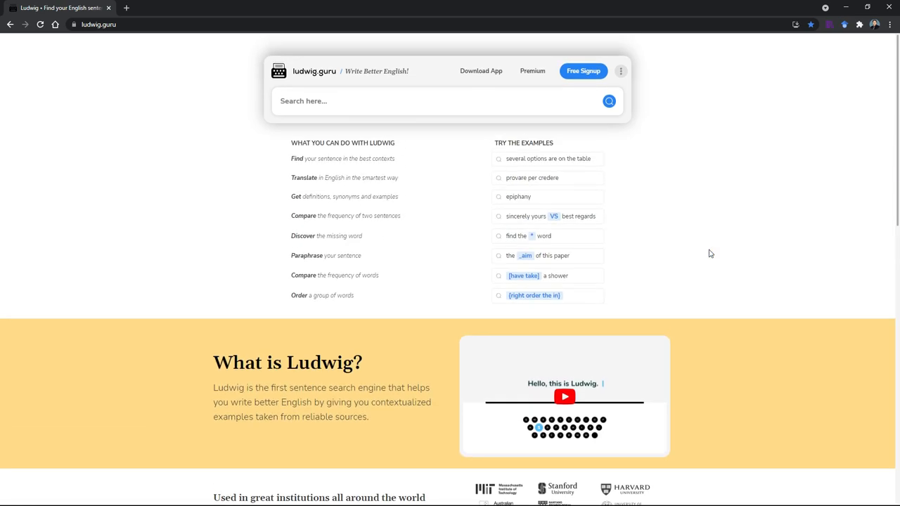
Run the {right order the in} example, ranking 'in the right order' above 'the right in order'
scroll(down, 3)
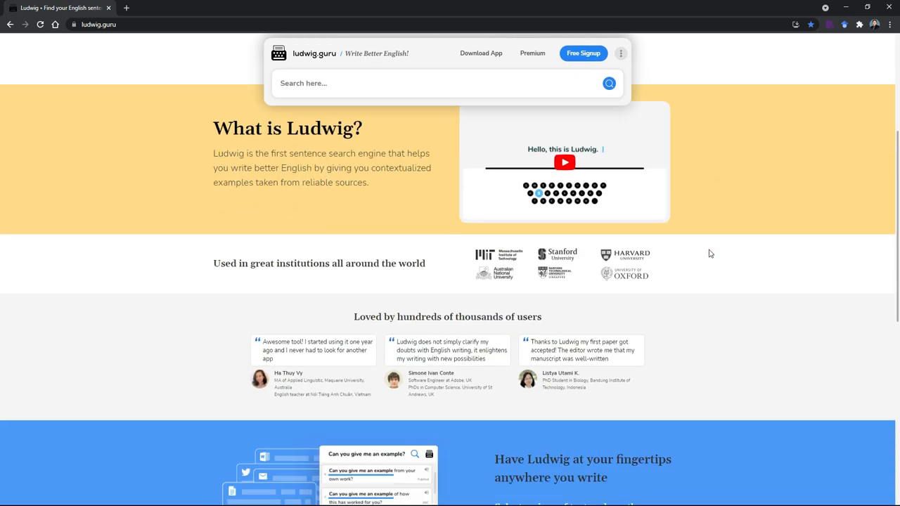
scroll(up, 3)
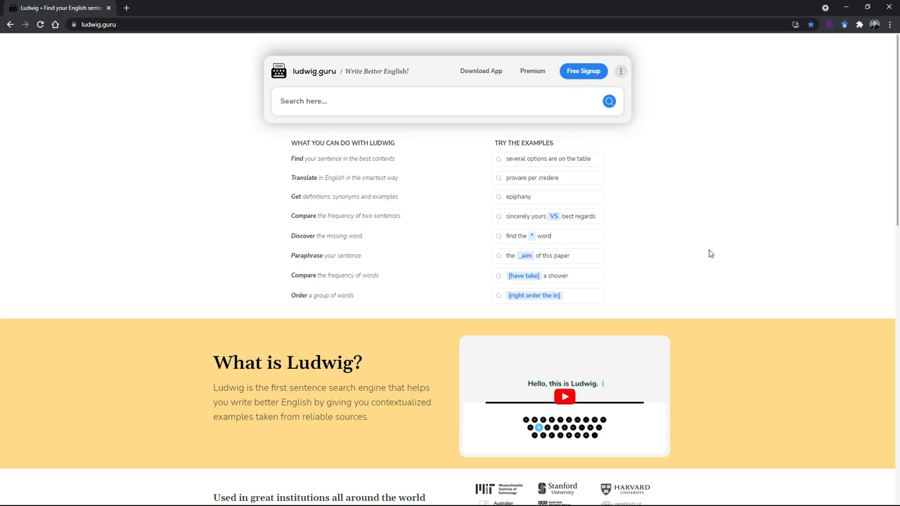
mouse_move(555, 333)
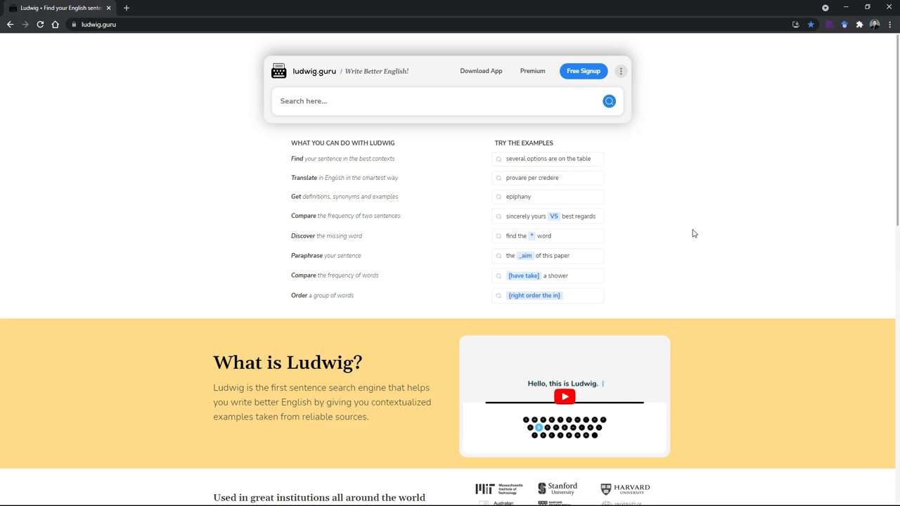
mouse_move(556, 219)
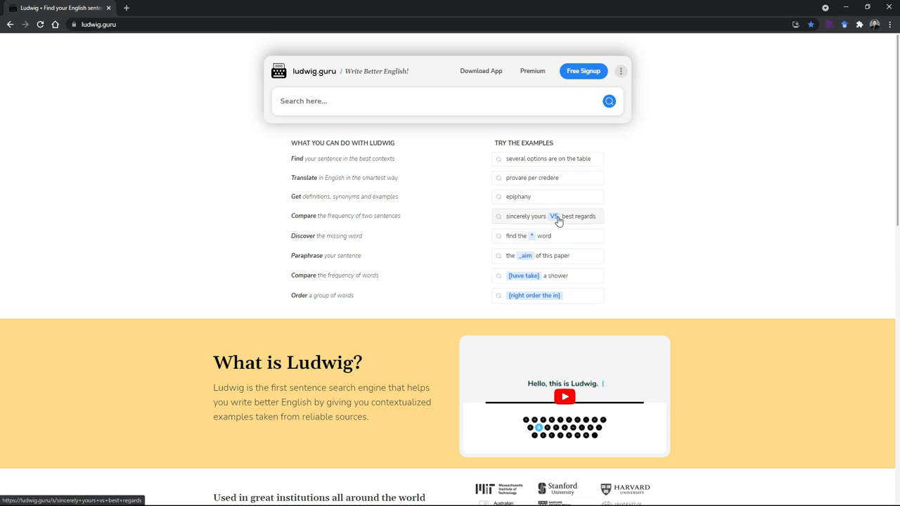
mouse_move(632, 216)
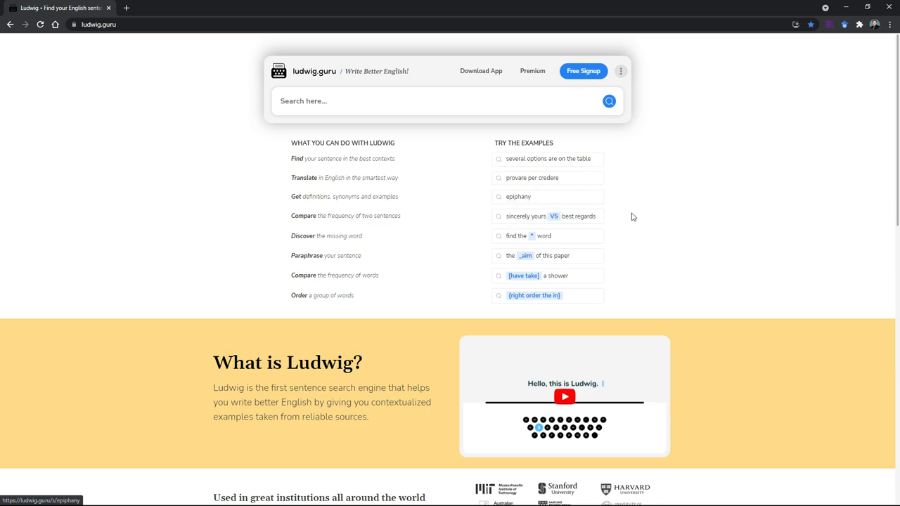
mouse_move(671, 237)
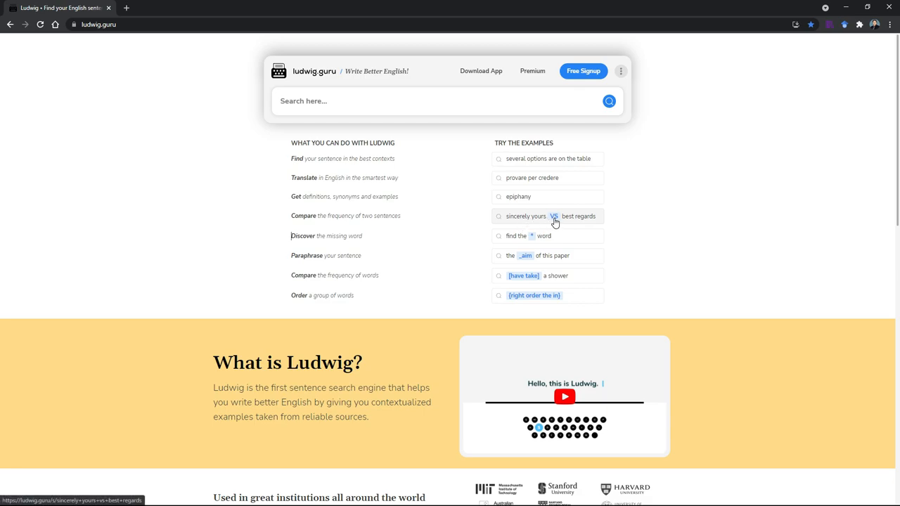
mouse_move(513, 221)
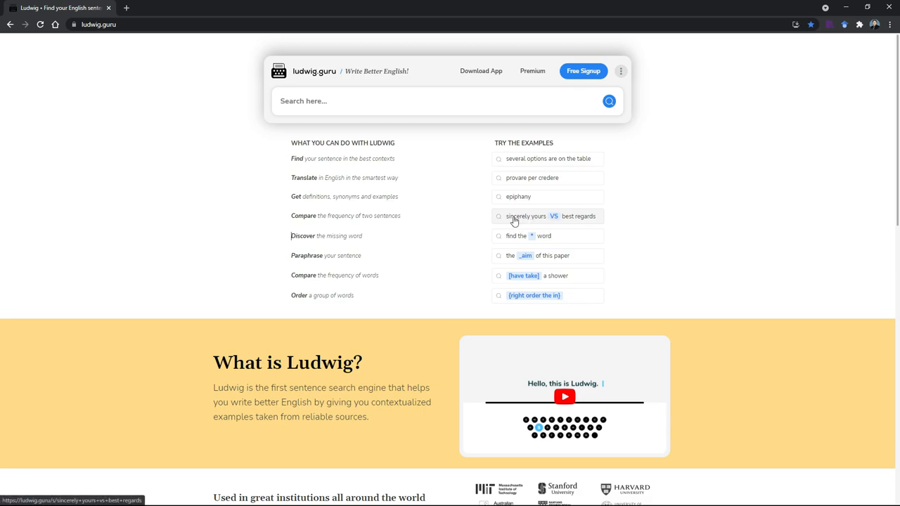
mouse_move(557, 221)
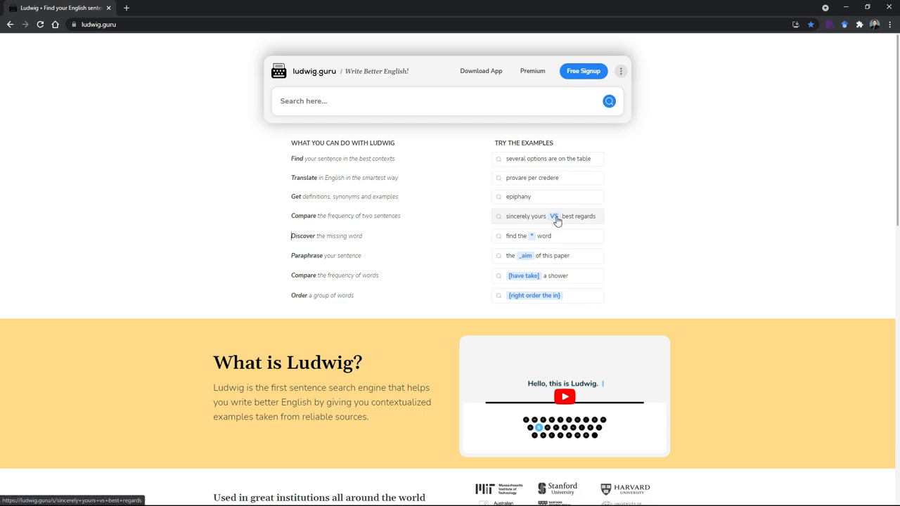
mouse_move(561, 224)
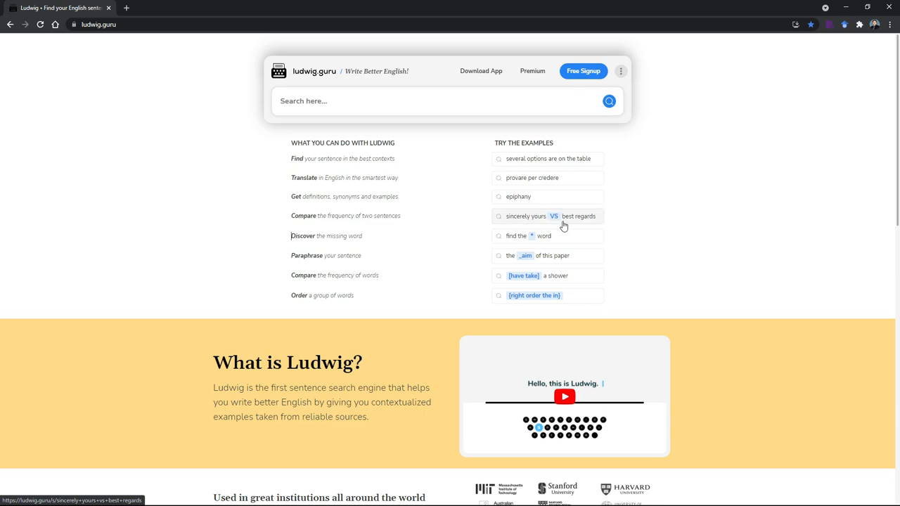
mouse_move(516, 236)
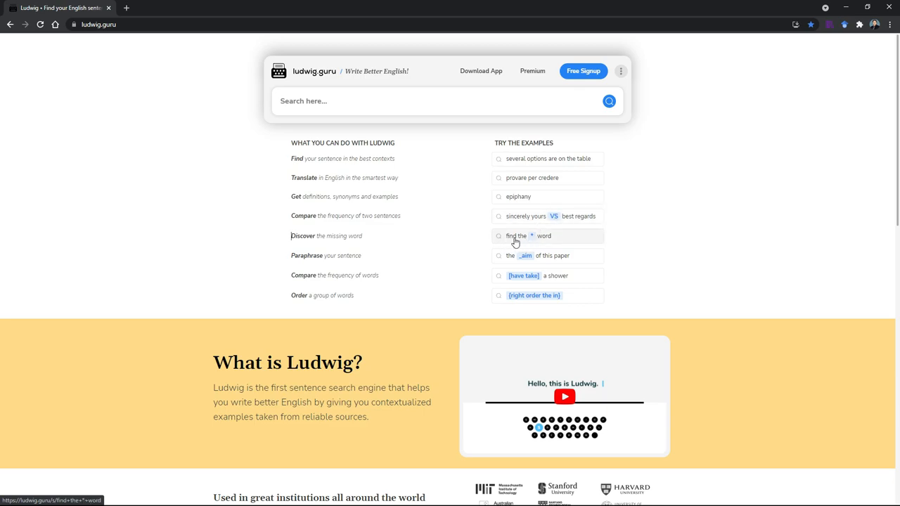
mouse_move(542, 241)
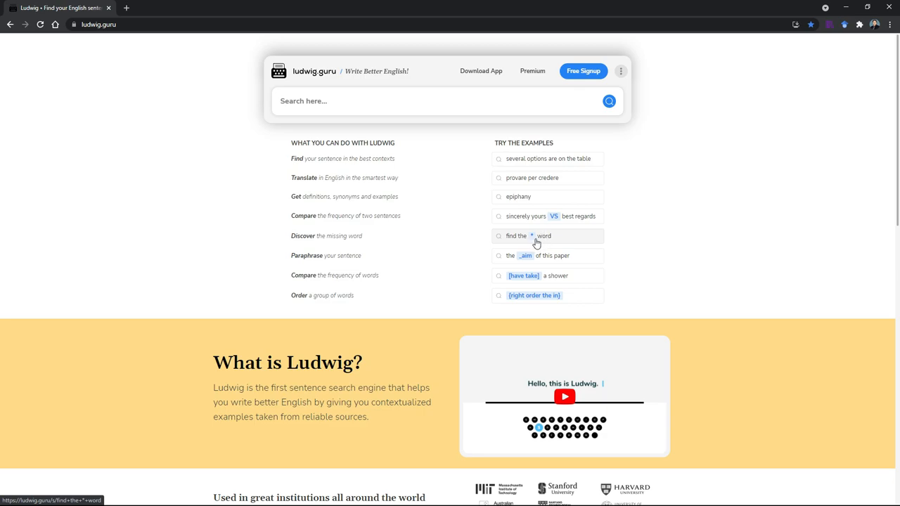
mouse_move(514, 241)
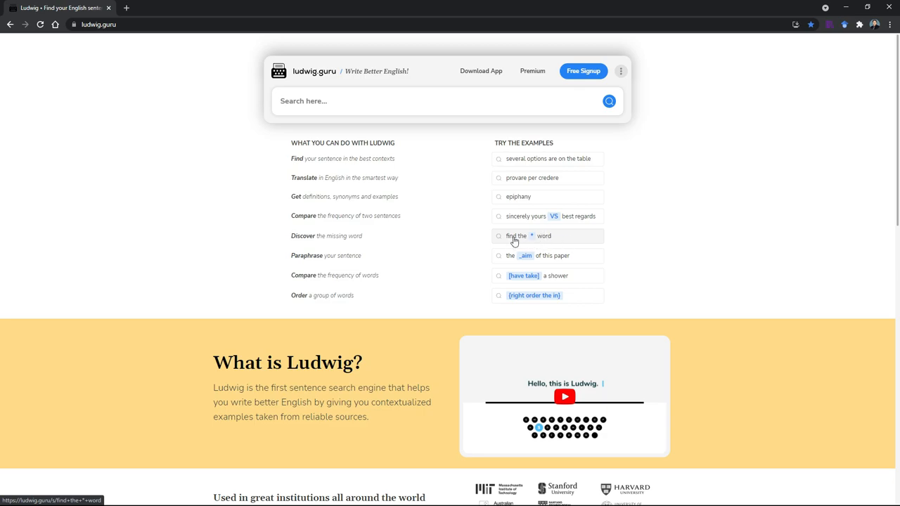
mouse_move(526, 254)
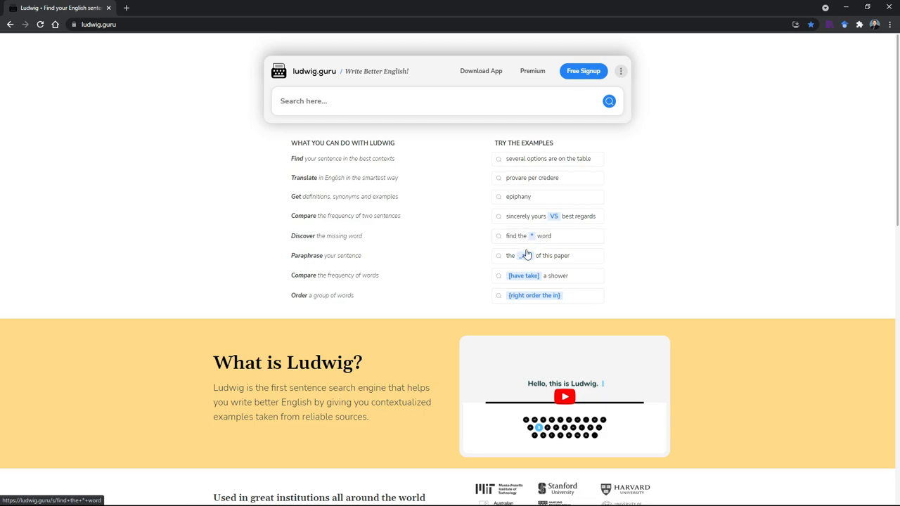
mouse_move(523, 255)
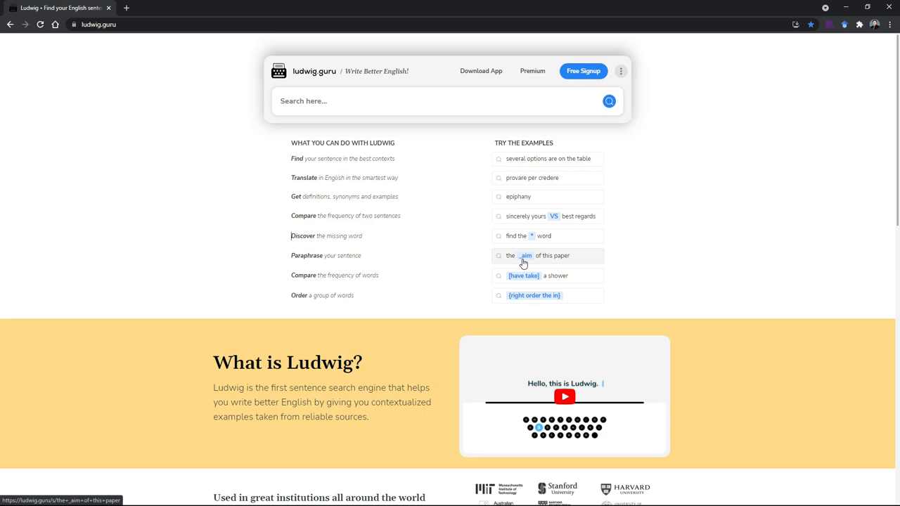
mouse_move(516, 279)
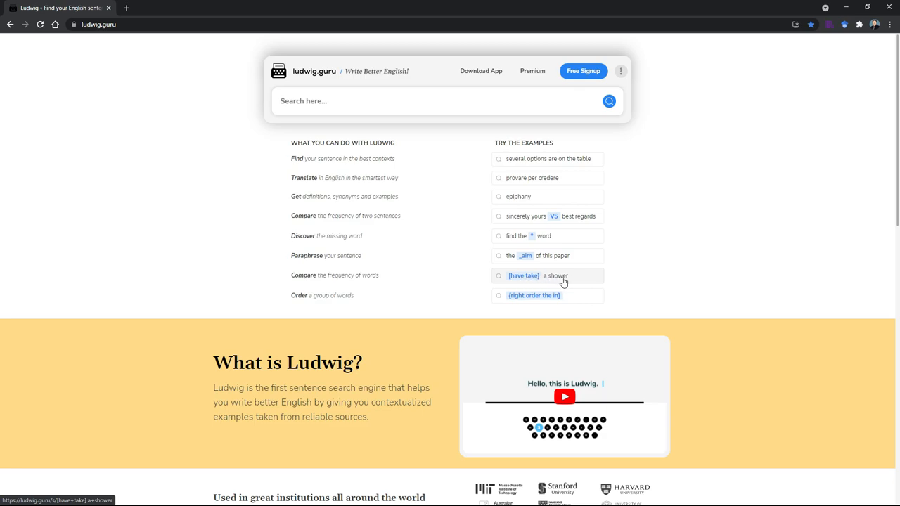
mouse_move(513, 295)
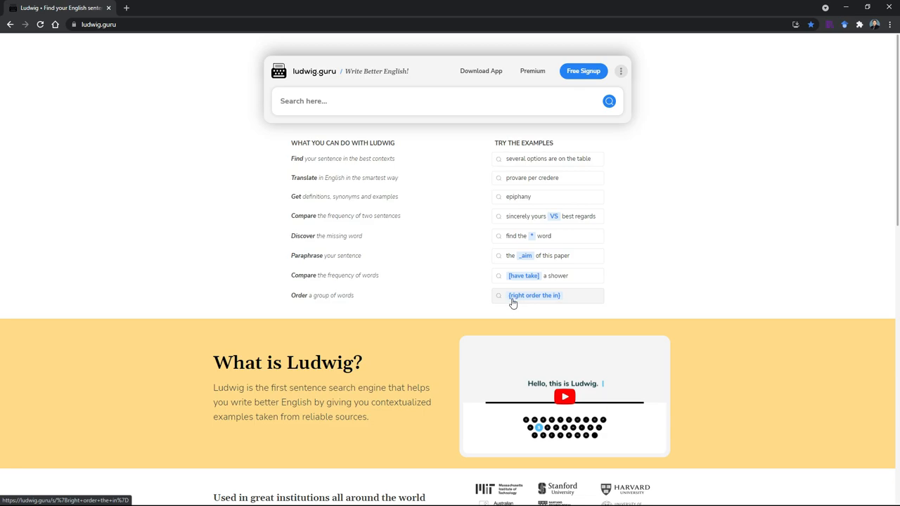
mouse_move(525, 301)
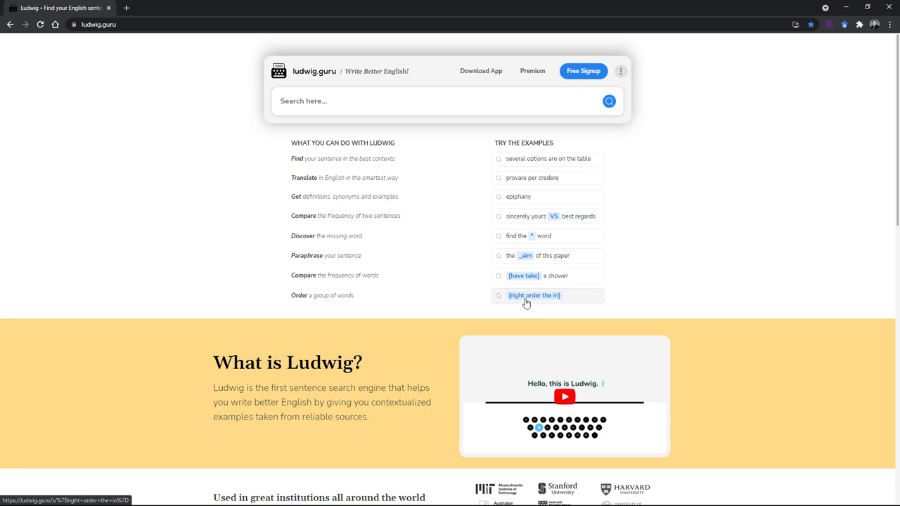
mouse_move(515, 299)
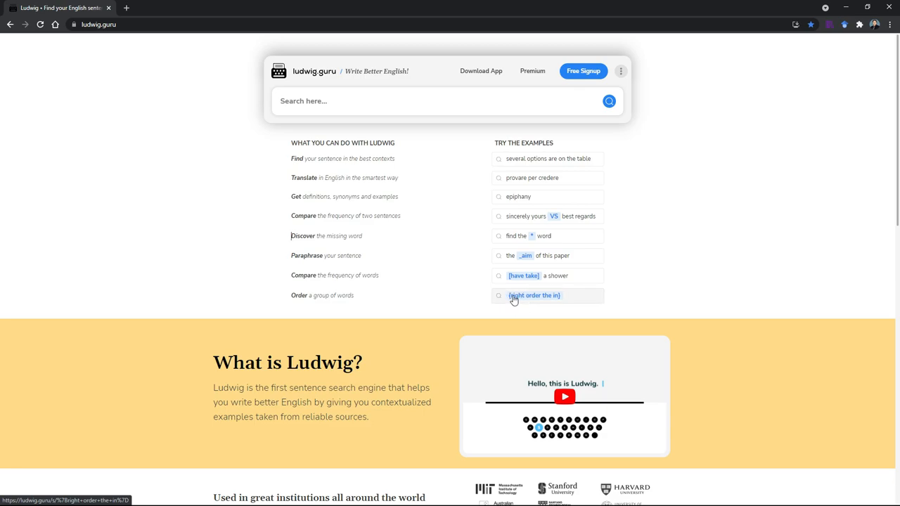
click(533, 294)
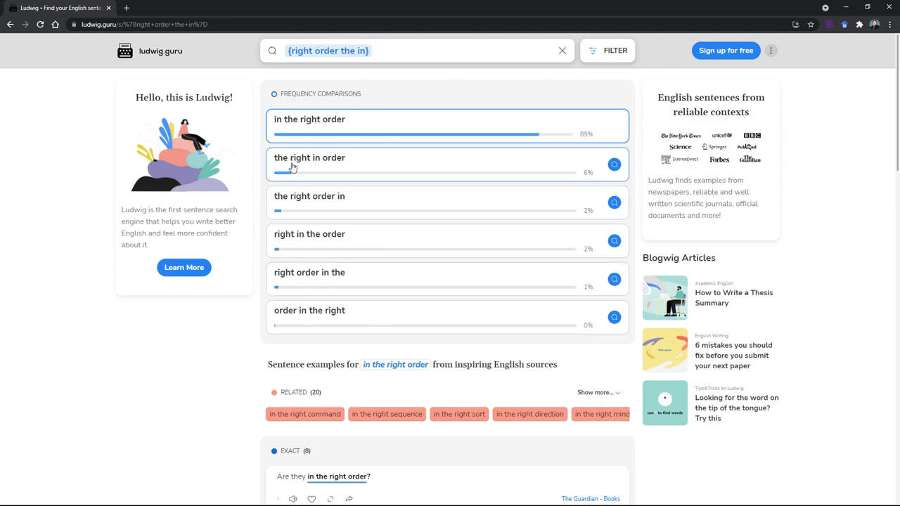
mouse_move(376, 271)
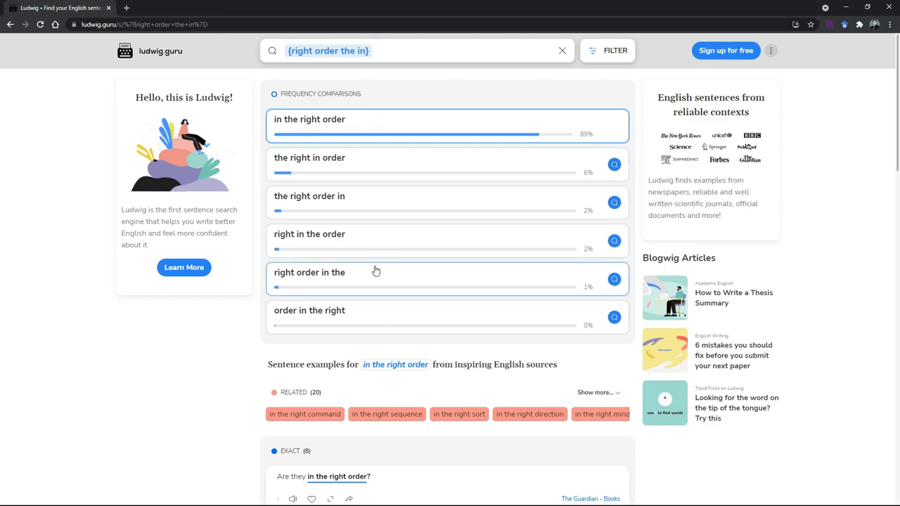
mouse_move(439, 127)
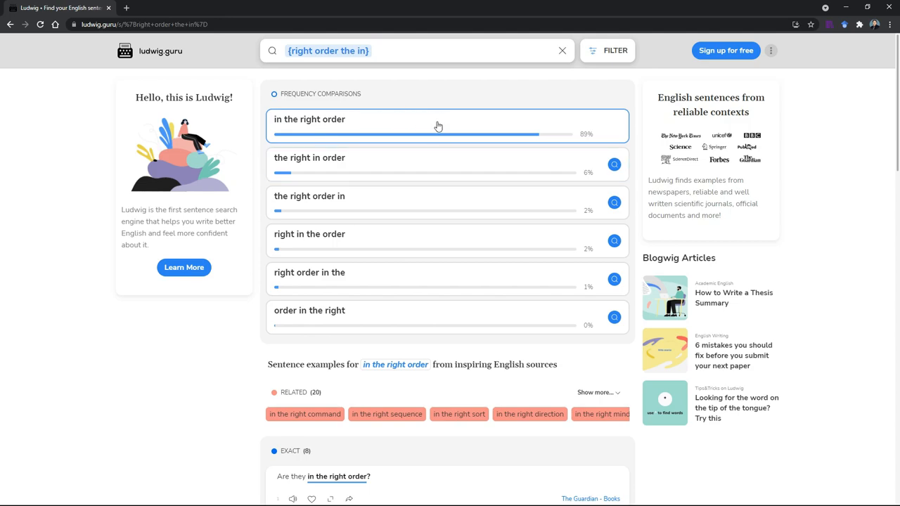
Replace the query with 'with regards to VS in regard to' to compare both phrases
click(415, 50)
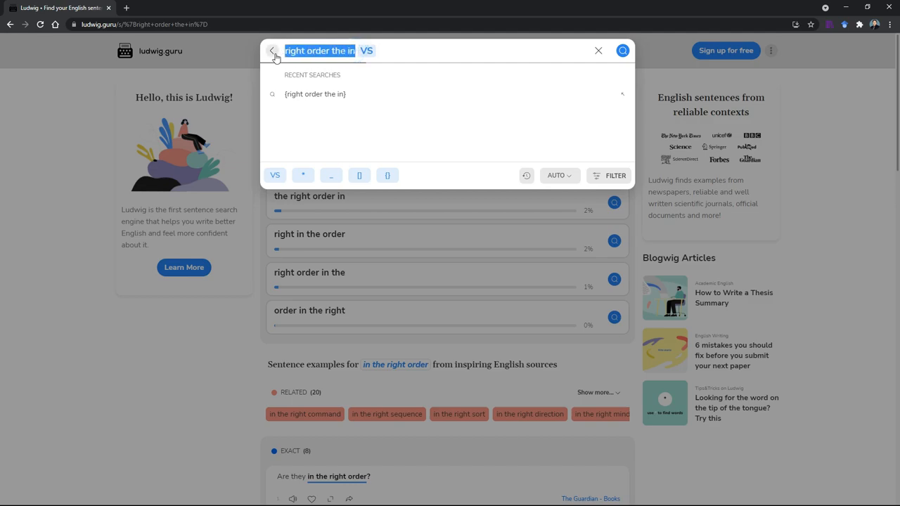
text(with VS)
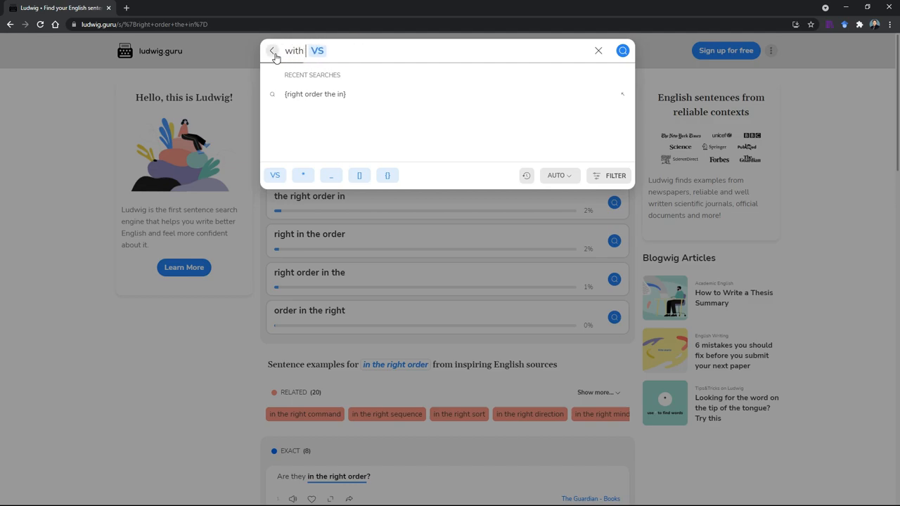
text(regard)
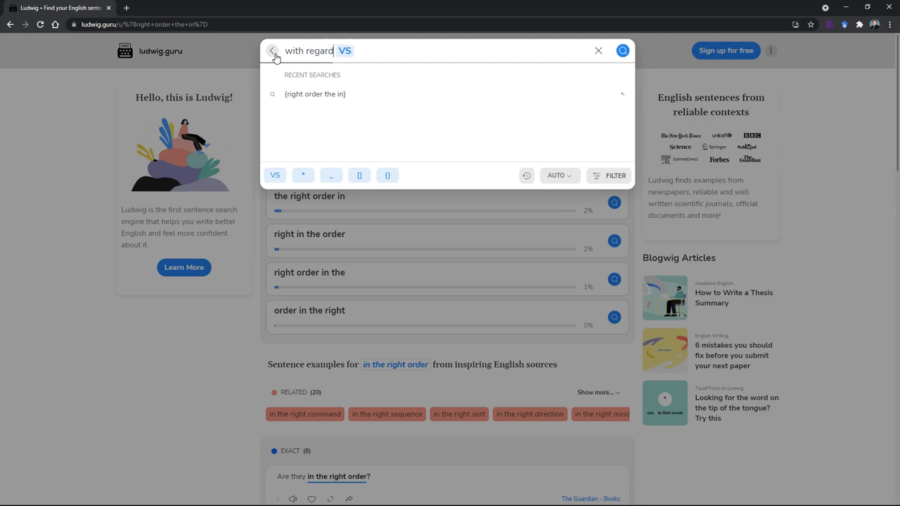
text(s to)
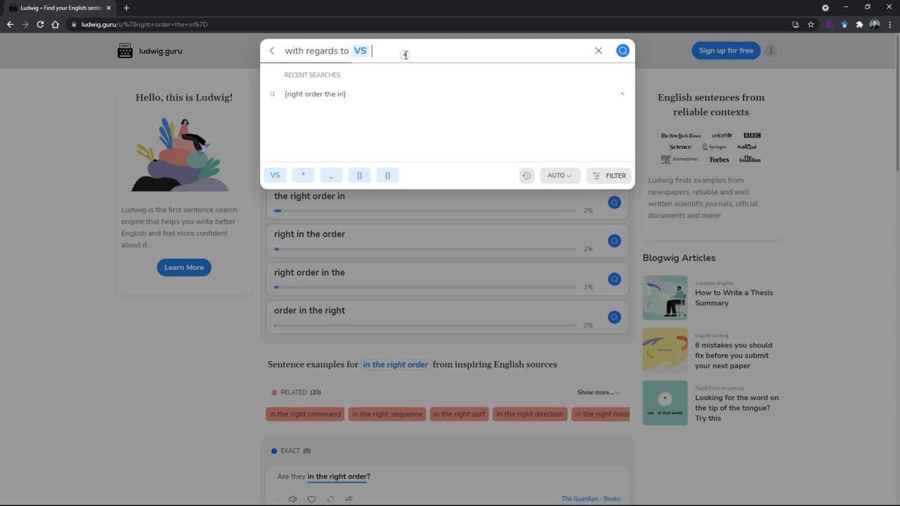
text(in regard to)
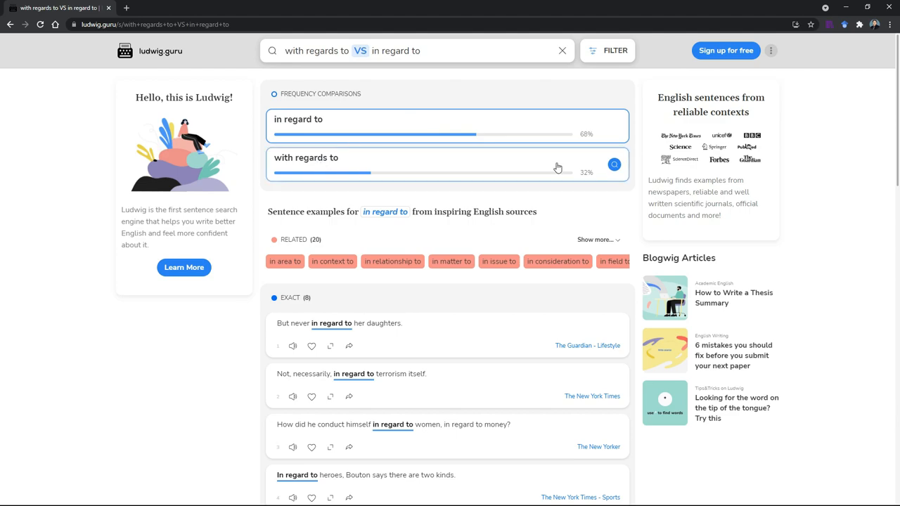
mouse_move(477, 345)
text(find the * word)
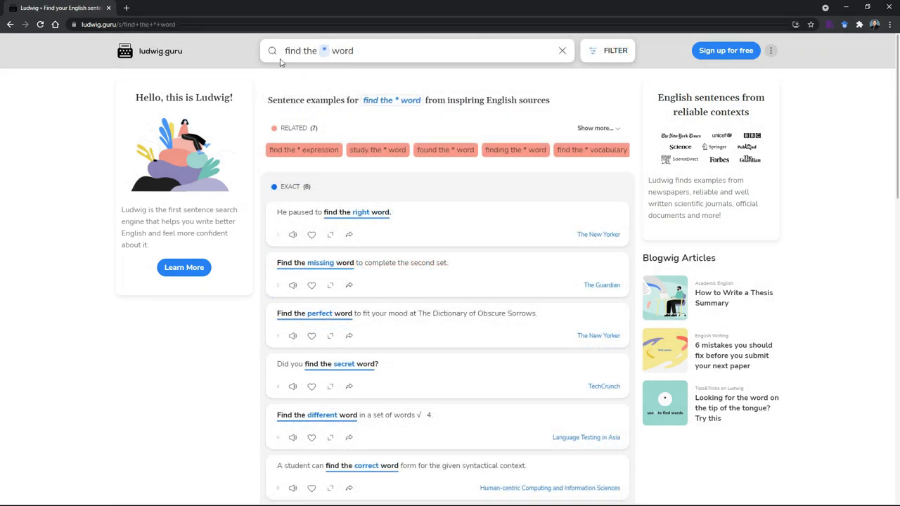
mouse_move(295, 43)
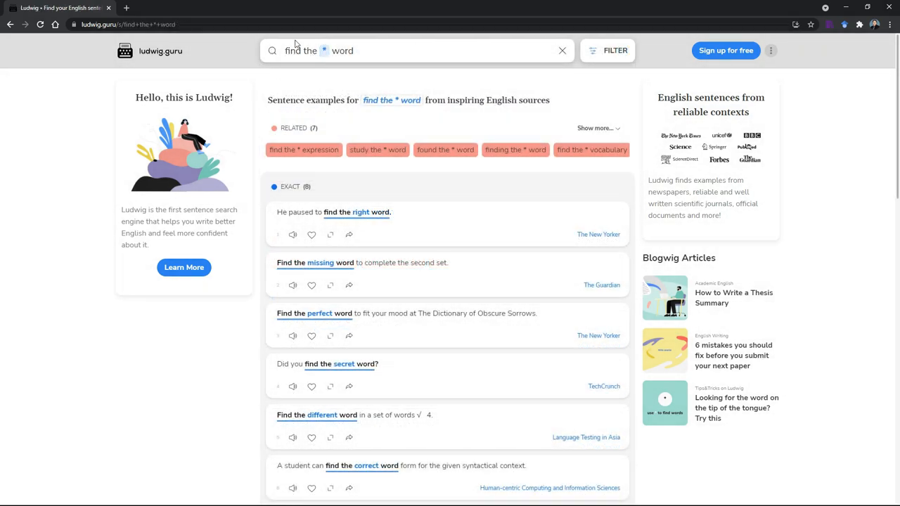
mouse_move(357, 259)
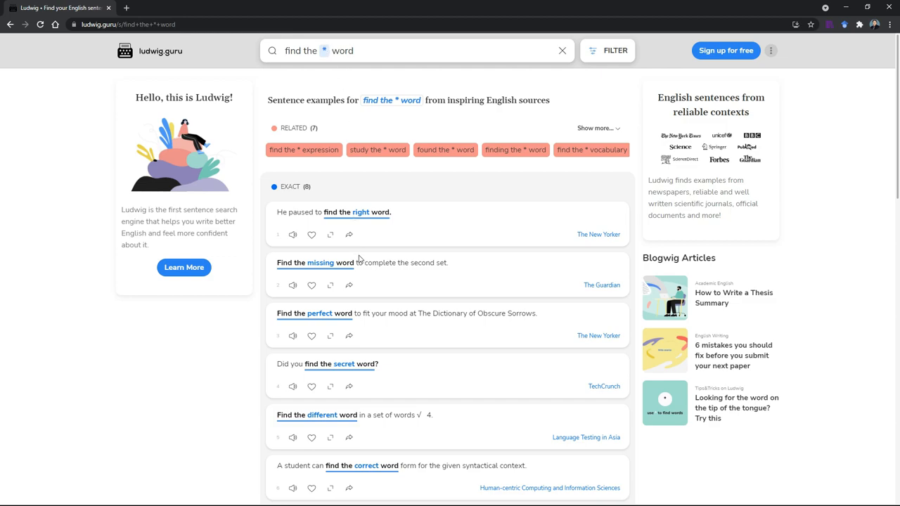
scroll(down, 3)
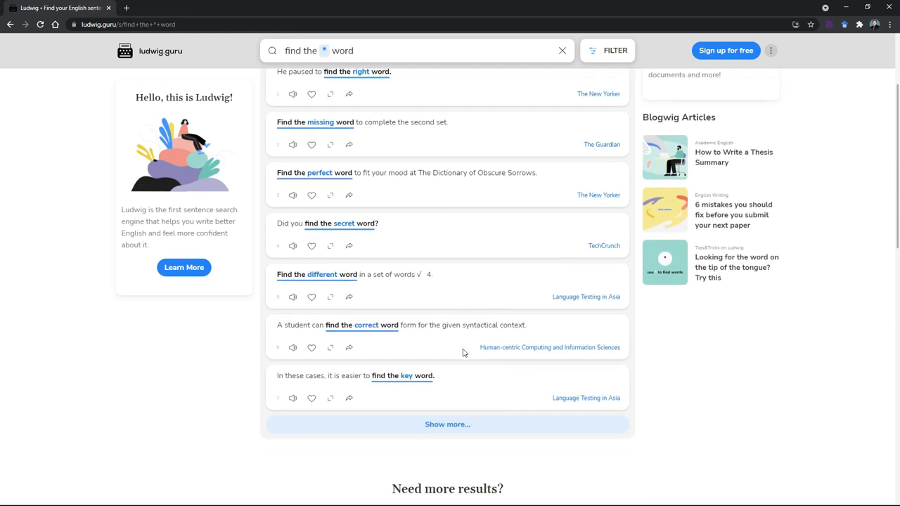
scroll(up, 3)
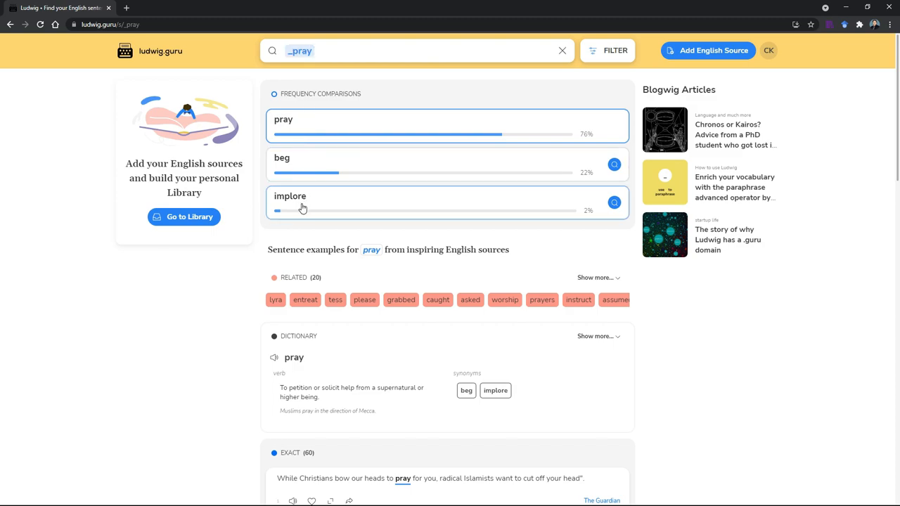
Search '[have take] a shower', showing take a shower at 80% versus have 20%
scroll(down, 3)
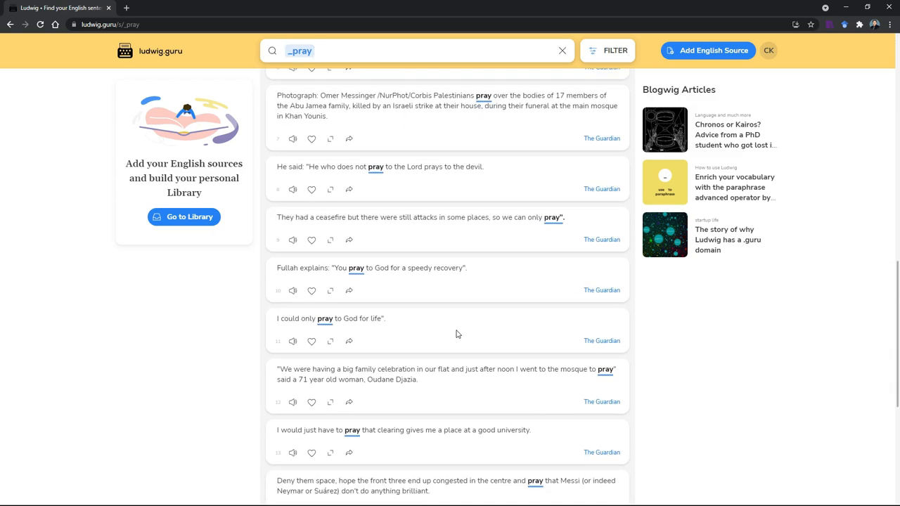
scroll(up, 3)
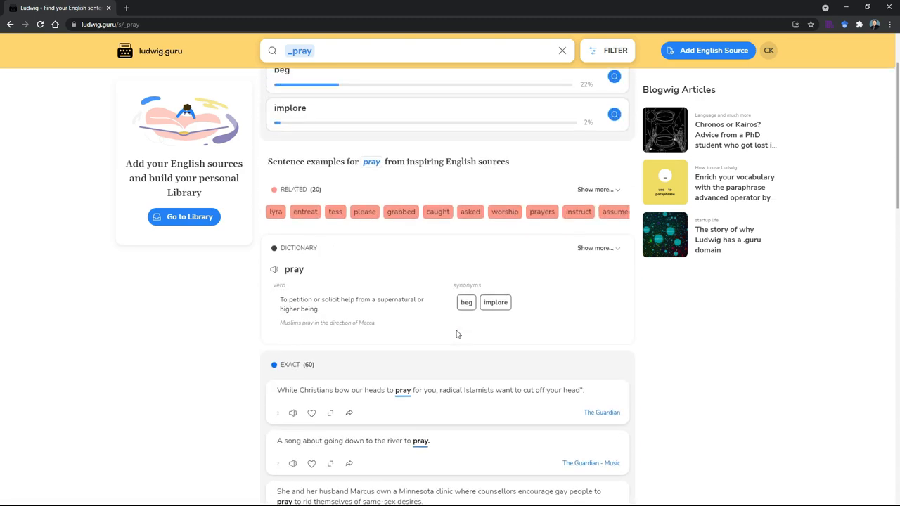
click(415, 50)
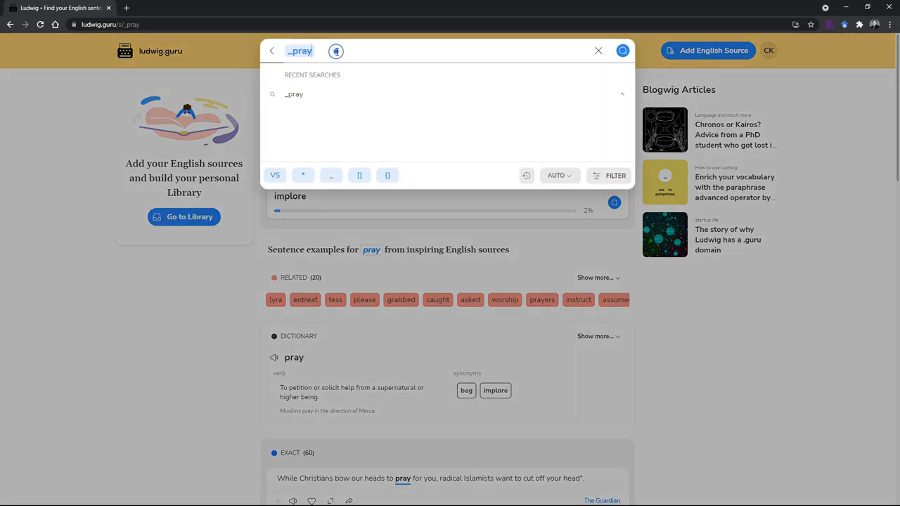
click(358, 175)
text([have take] a shower)
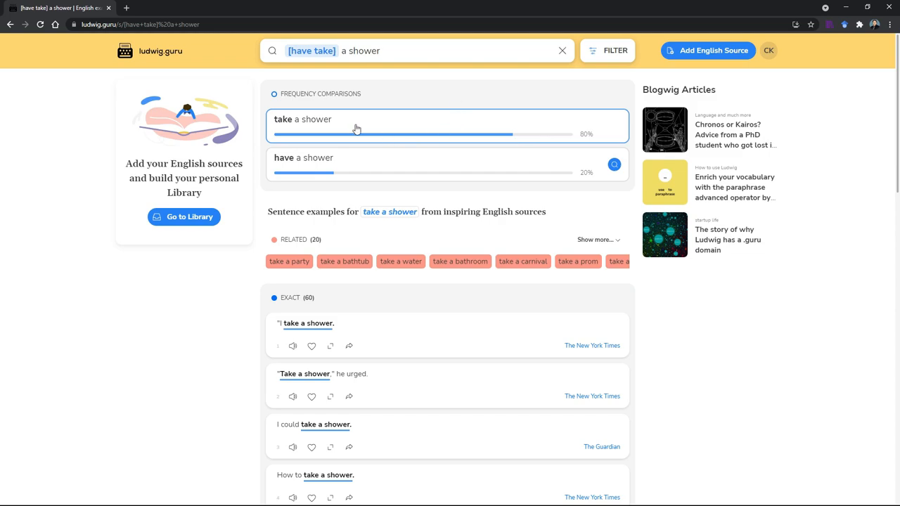
mouse_move(584, 137)
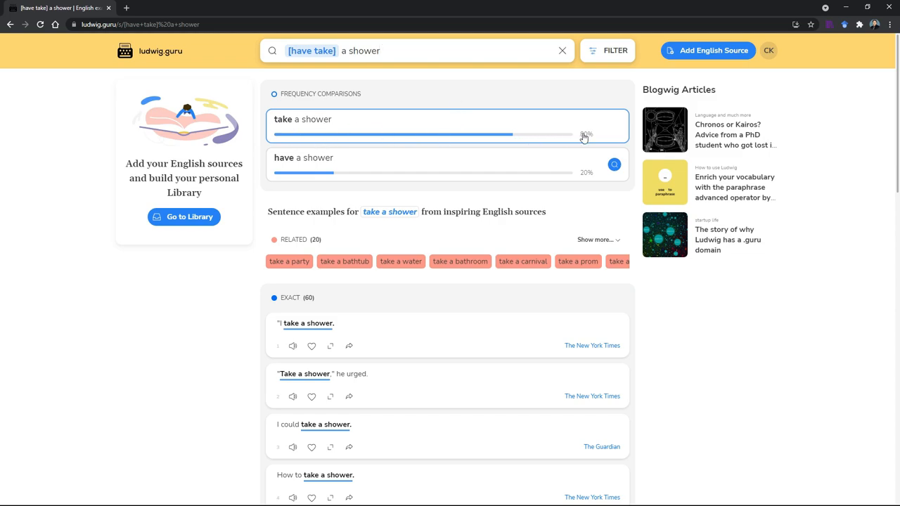
scroll(down, 3)
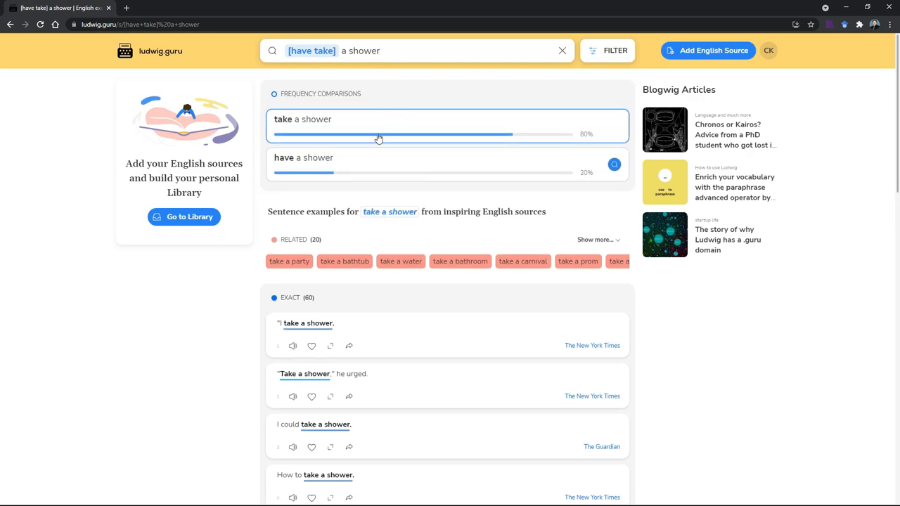
scroll(down, 3)
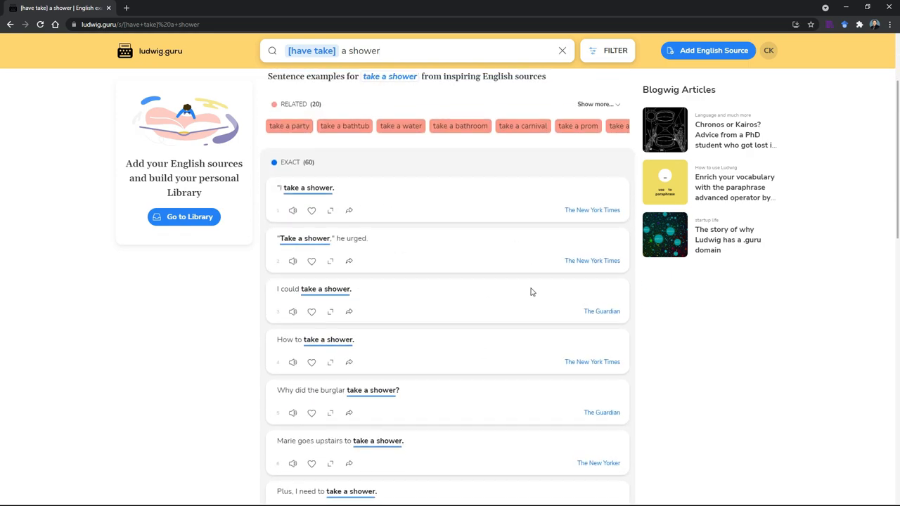
click(415, 50)
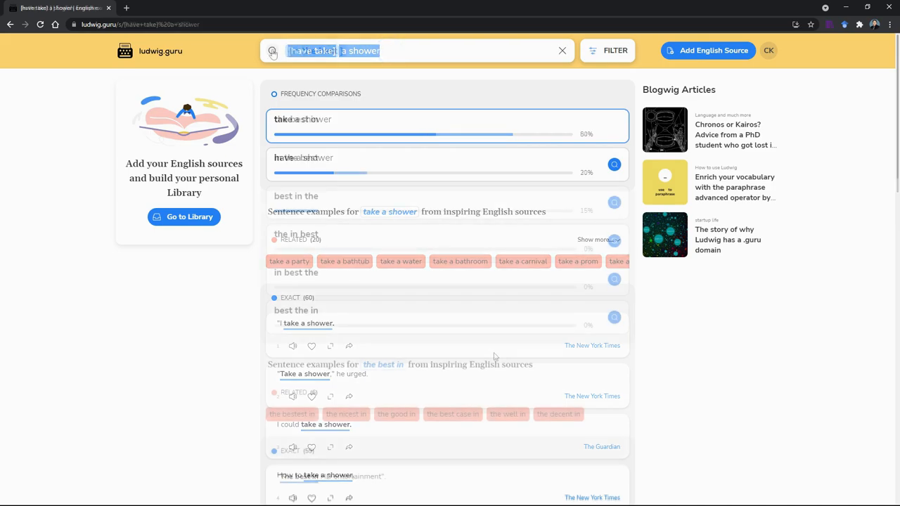
Run the {in the best} search, ranking 'the best in' at 54% over 'in the best' 31%
click(563, 51)
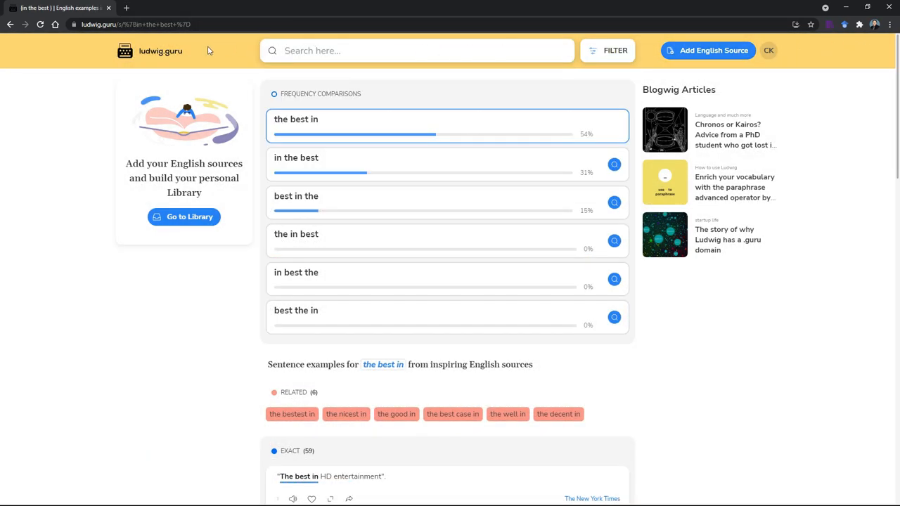
mouse_move(240, 59)
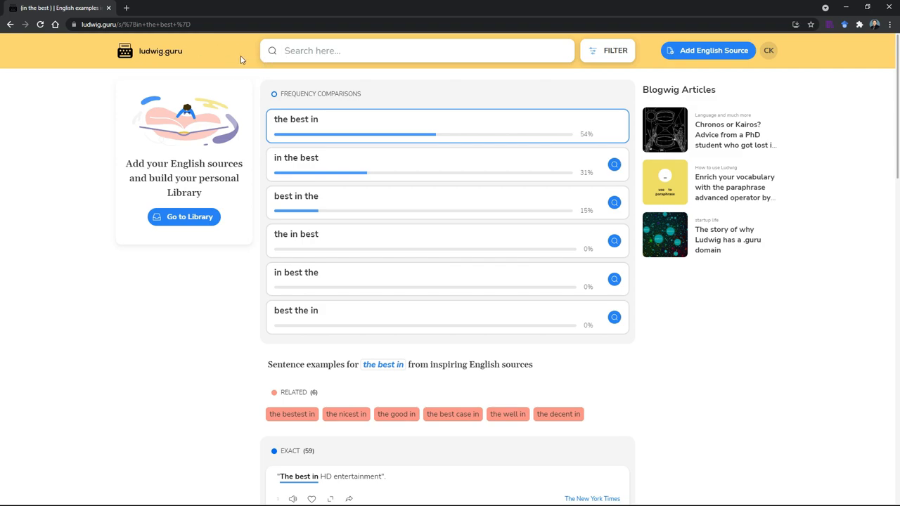
mouse_move(230, 70)
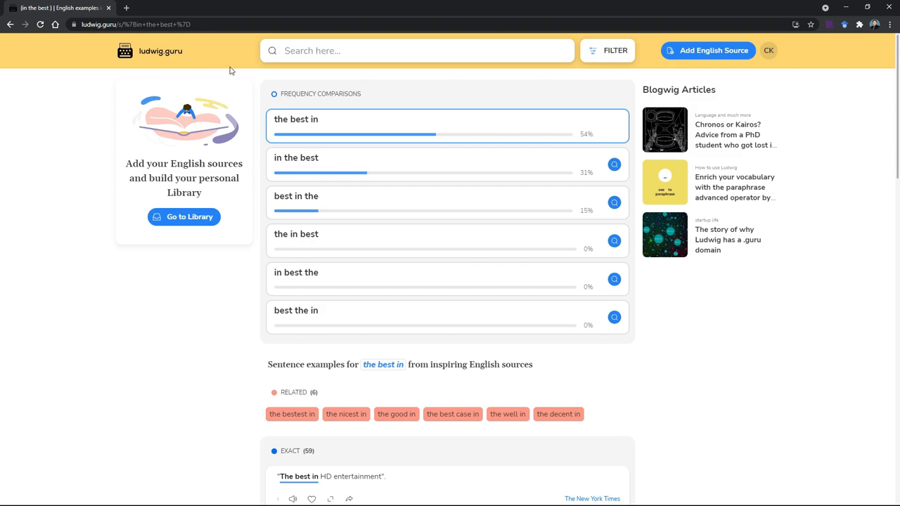
mouse_move(217, 52)
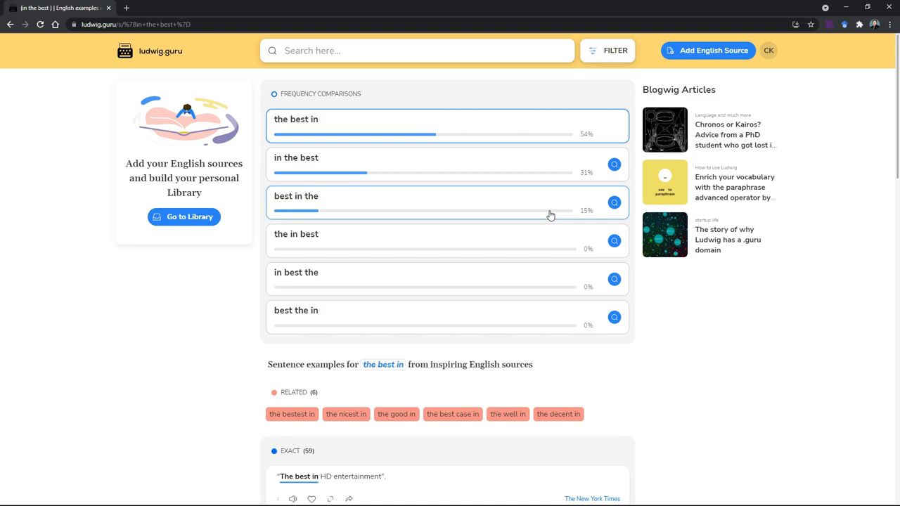
mouse_move(440, 158)
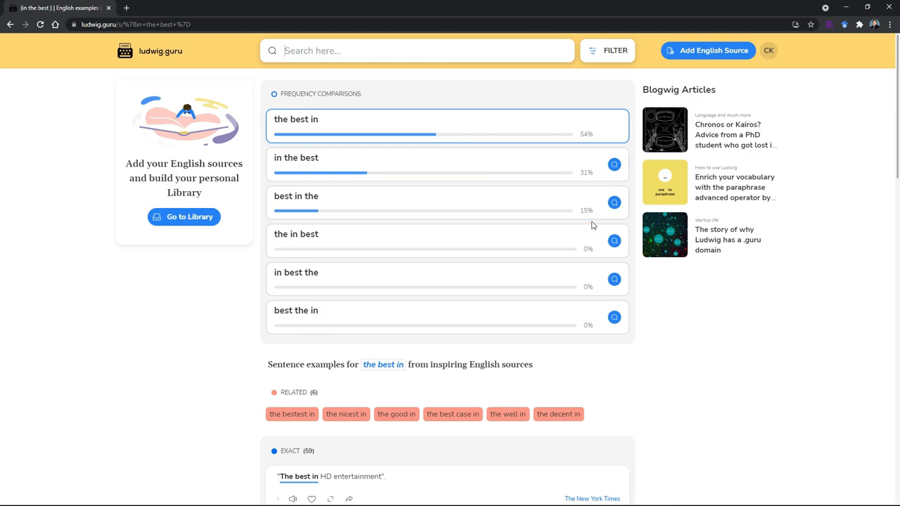
Scroll to the first exact example, 'The best in HD entertainment', and listen to it
scroll(down, 3)
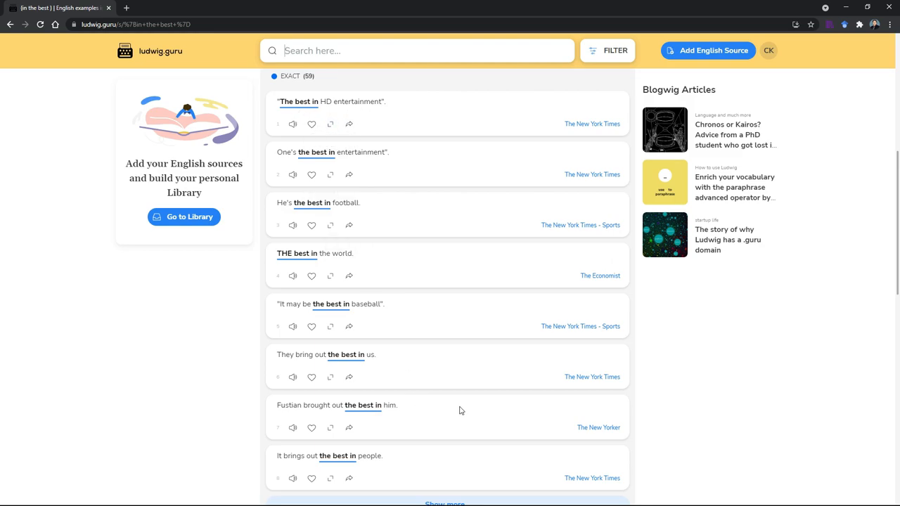
mouse_move(313, 168)
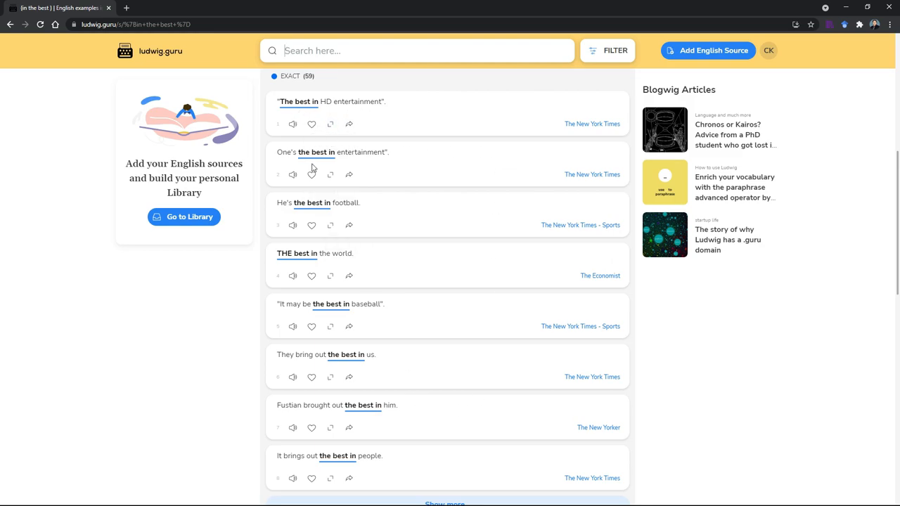
mouse_move(292, 124)
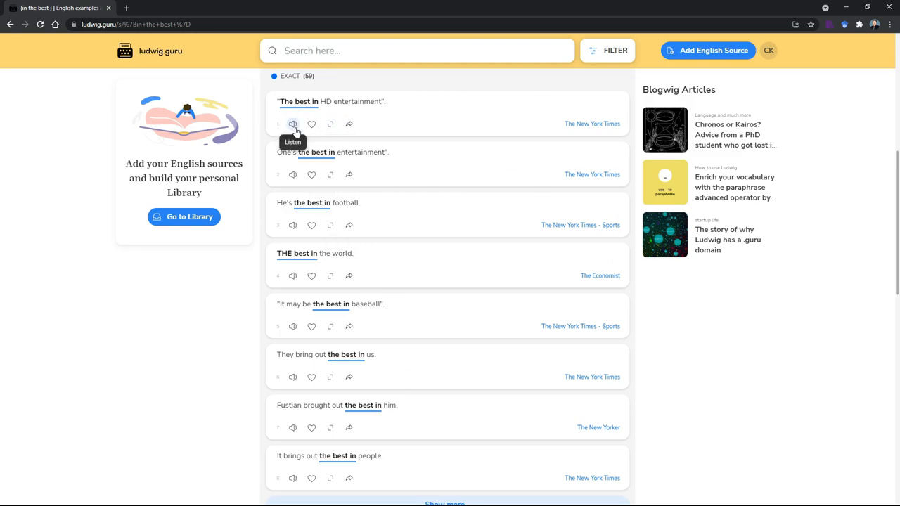
click(293, 124)
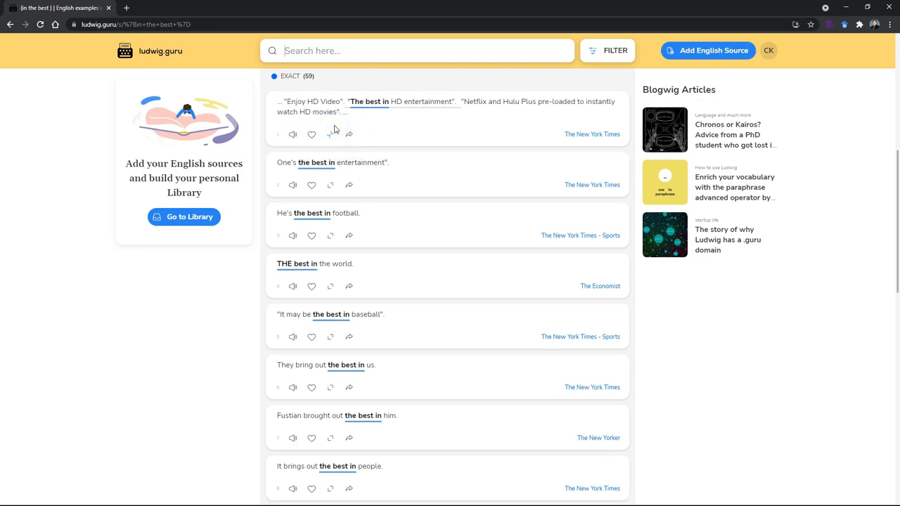
mouse_move(547, 98)
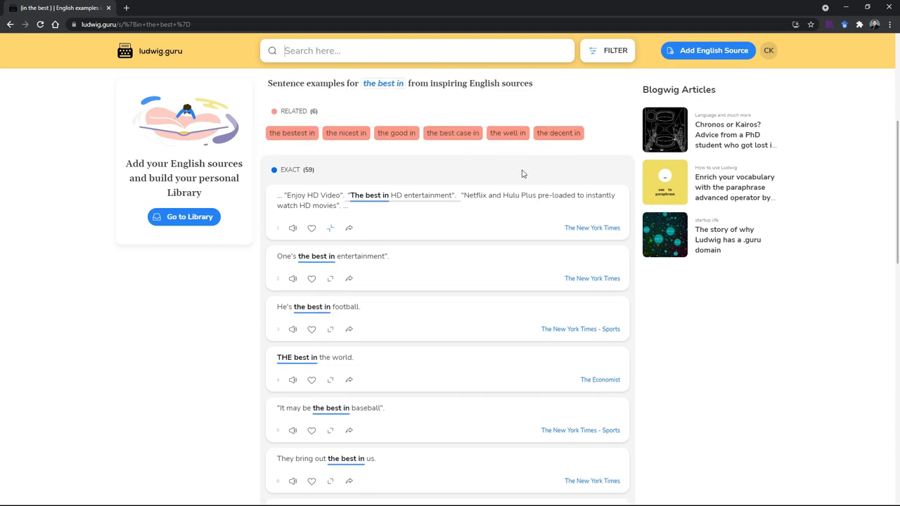
mouse_move(384, 211)
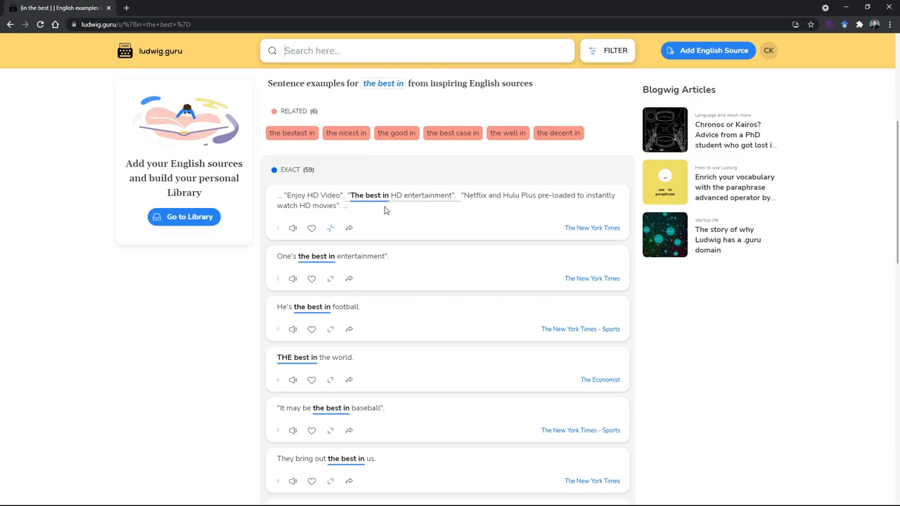
click(349, 228)
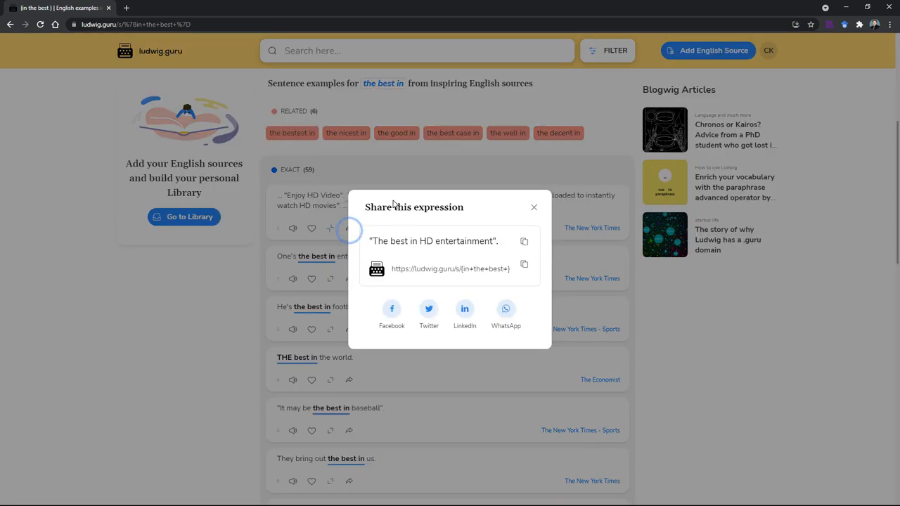
mouse_move(601, 334)
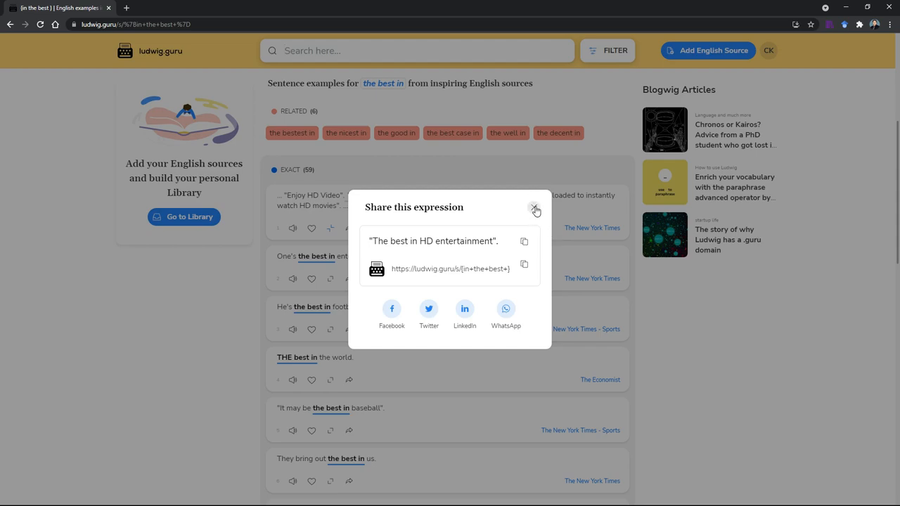
click(535, 210)
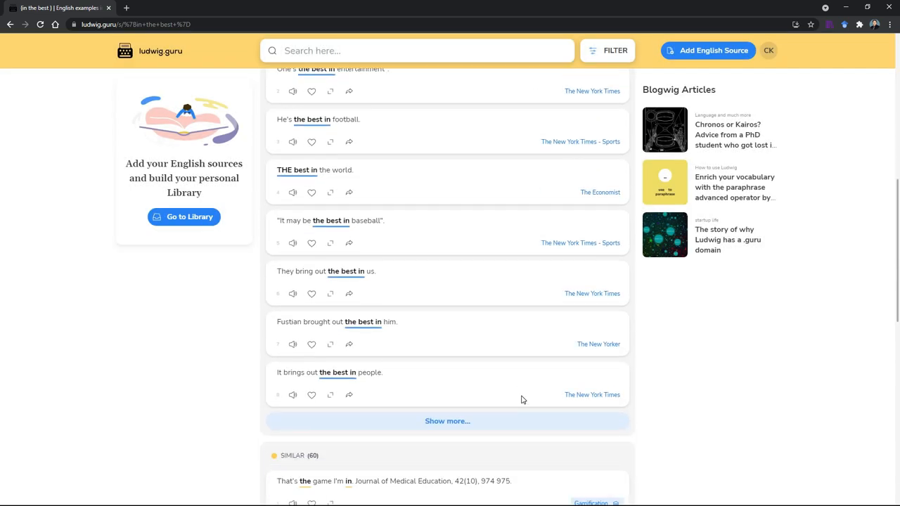
scroll(up, 3)
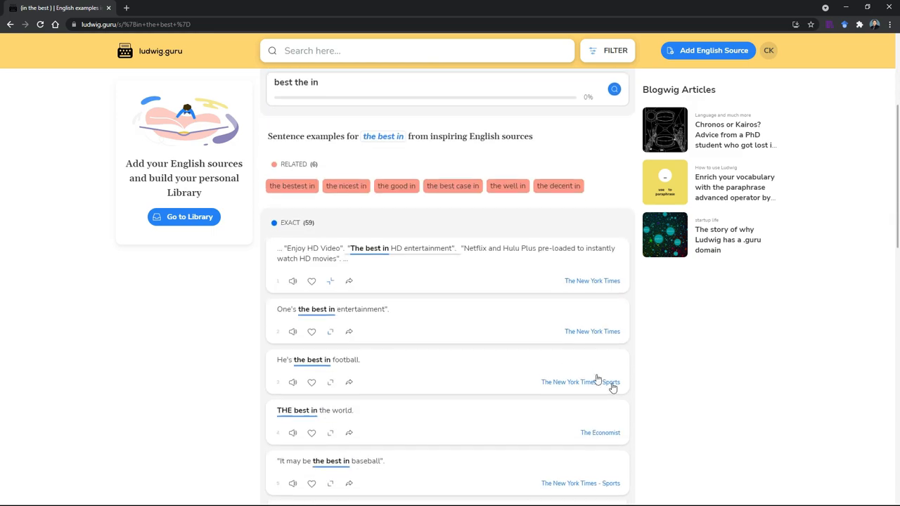
scroll(down, 3)
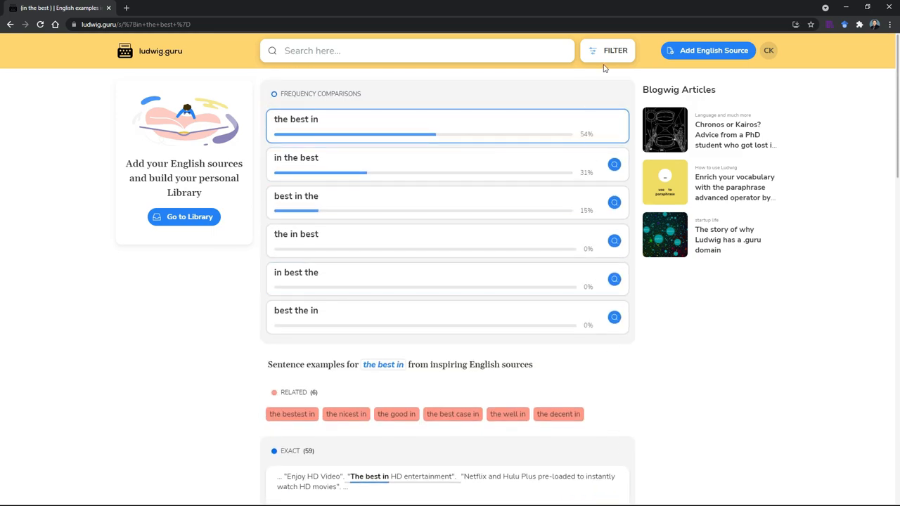
Filter sources to Science & Research and Formal & Business, then enter 'part and parcel'
click(608, 50)
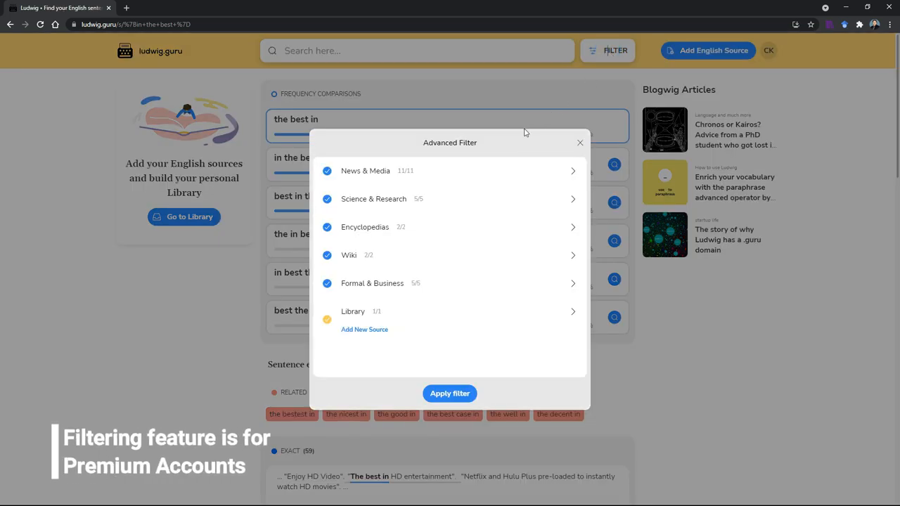
mouse_move(370, 179)
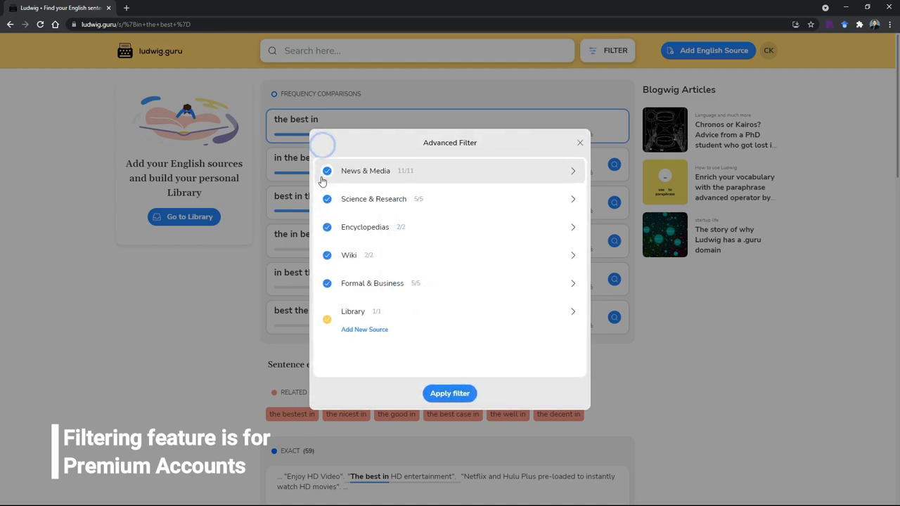
click(327, 171)
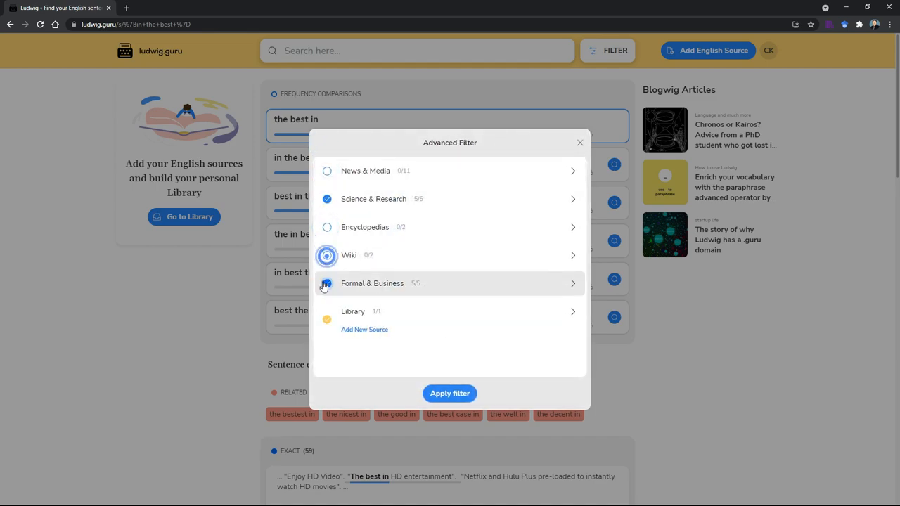
click(327, 283)
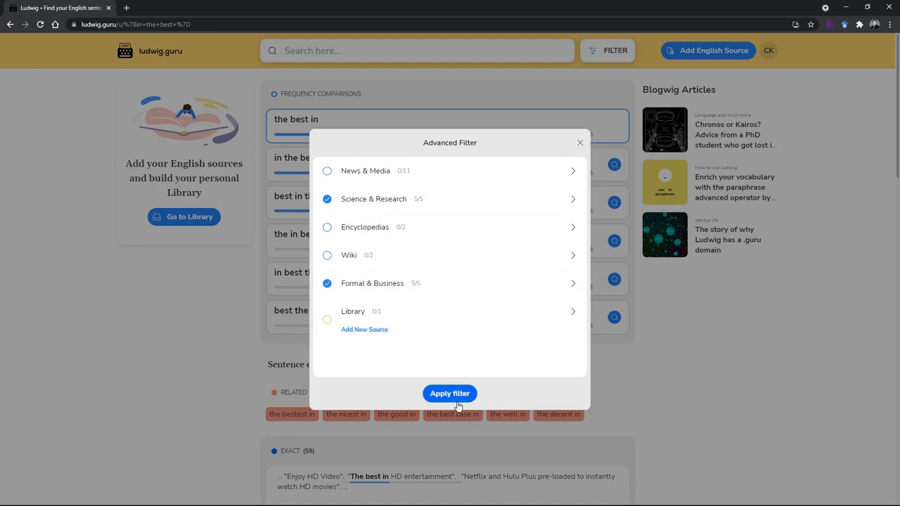
click(450, 393)
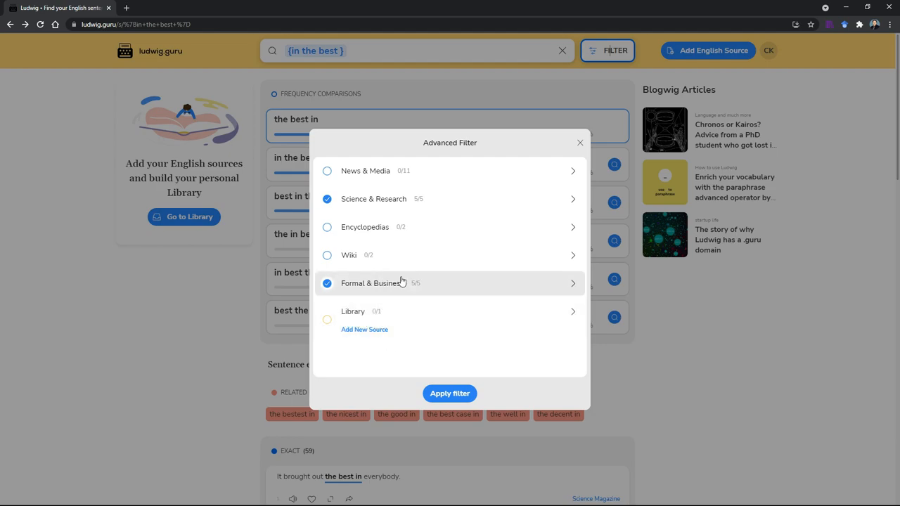
mouse_move(579, 145)
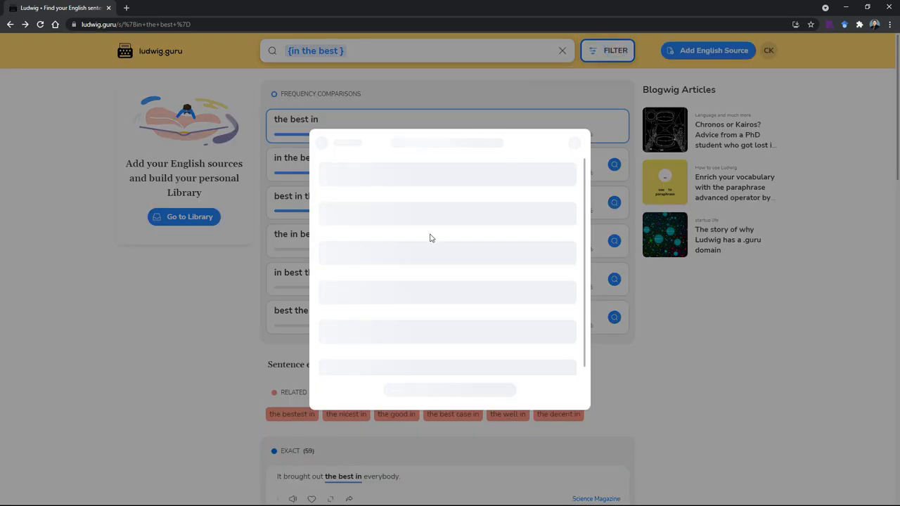
text(part and parcel)
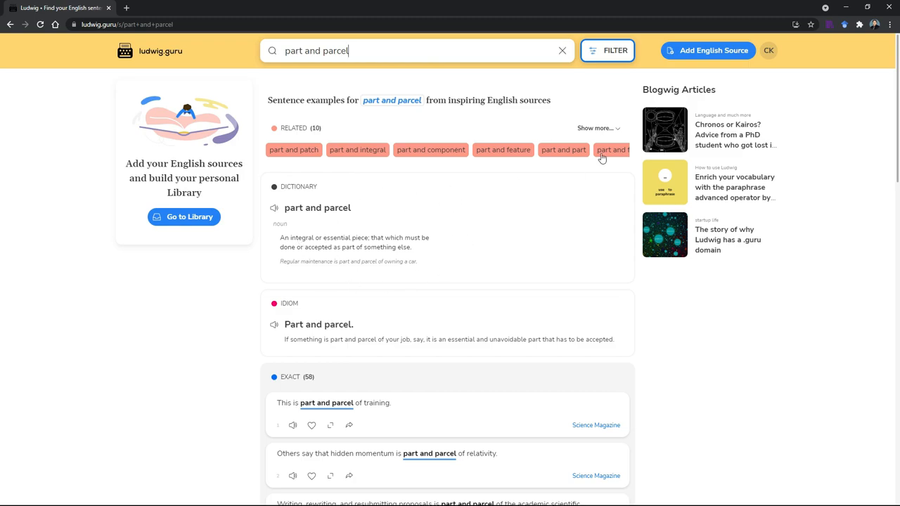
Show all ten related phrases for 'part and parcel' and scroll the filtered examples
click(595, 128)
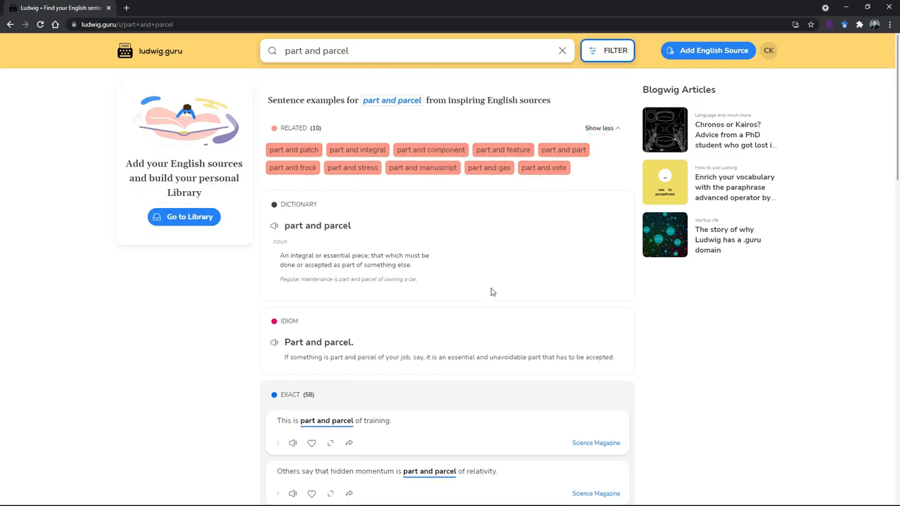
scroll(down, 3)
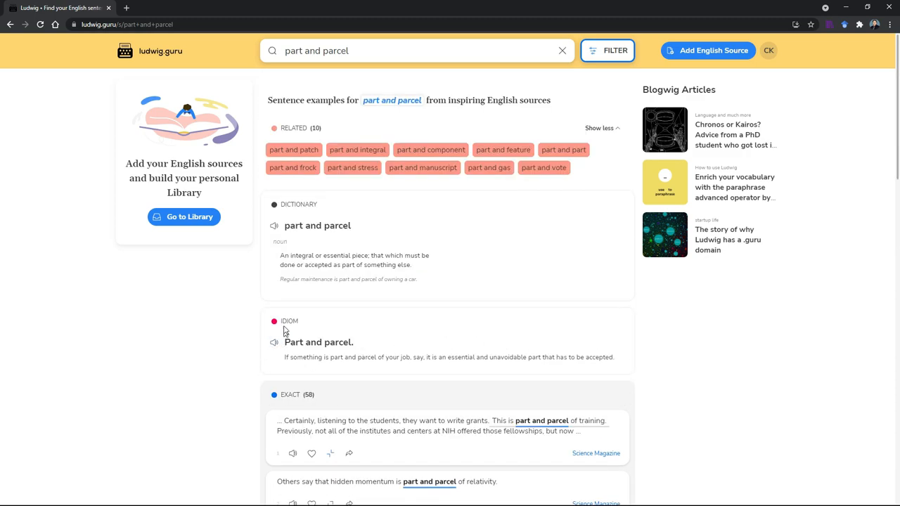
mouse_move(357, 353)
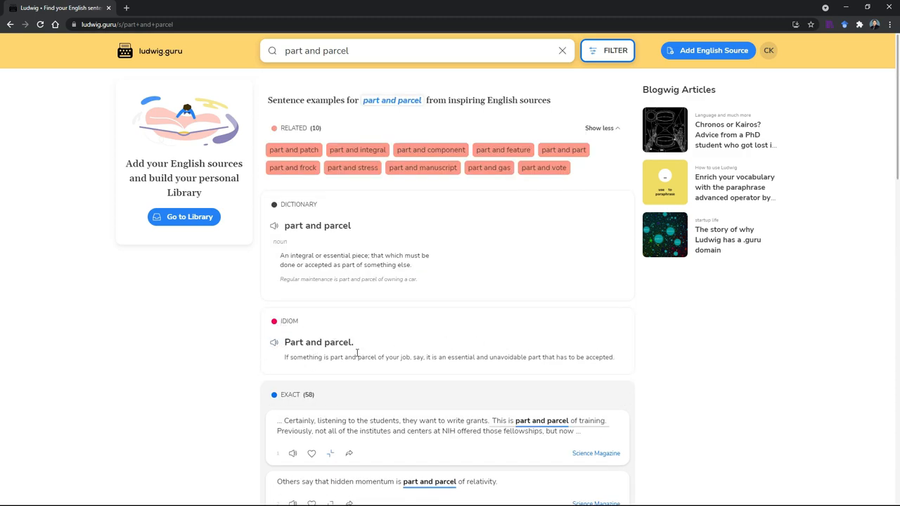
mouse_move(471, 328)
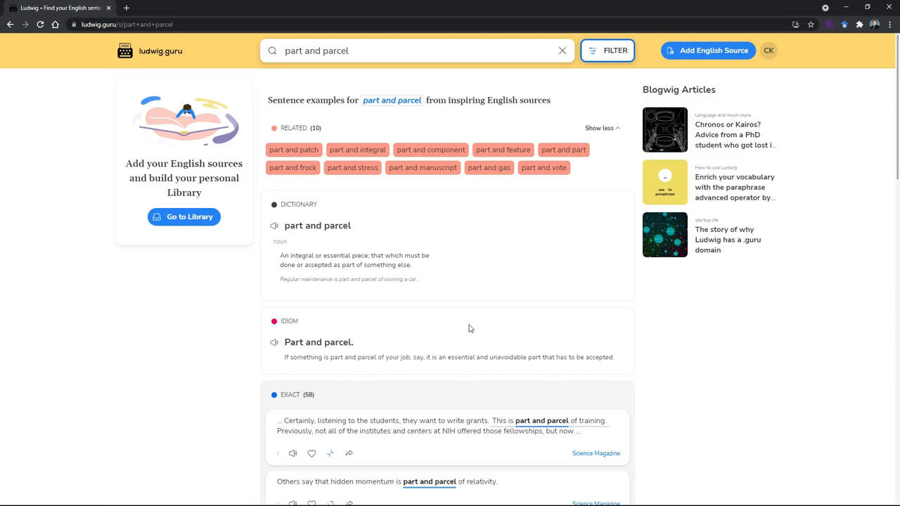
scroll(down, 3)
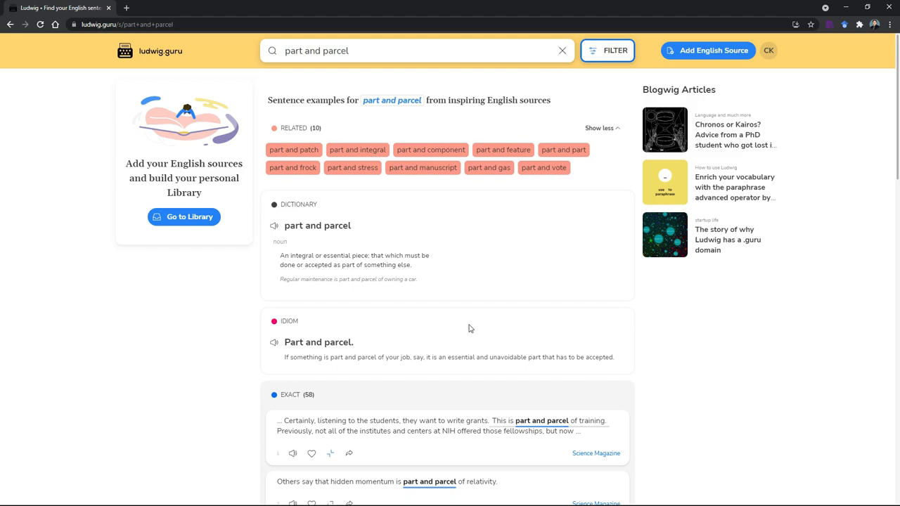
Open the personal Library listing Gamification, cancelling the new-collection naming dialog
scroll(down, 3)
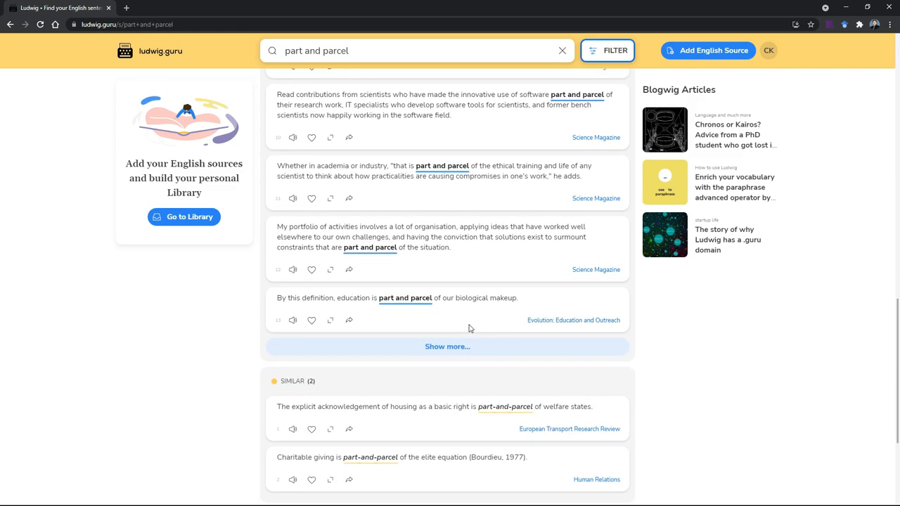
scroll(up, 3)
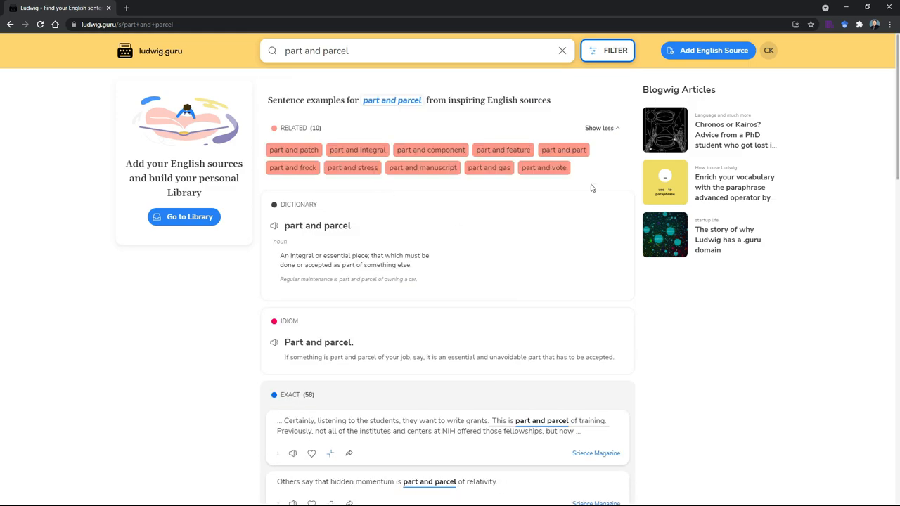
scroll(down, 3)
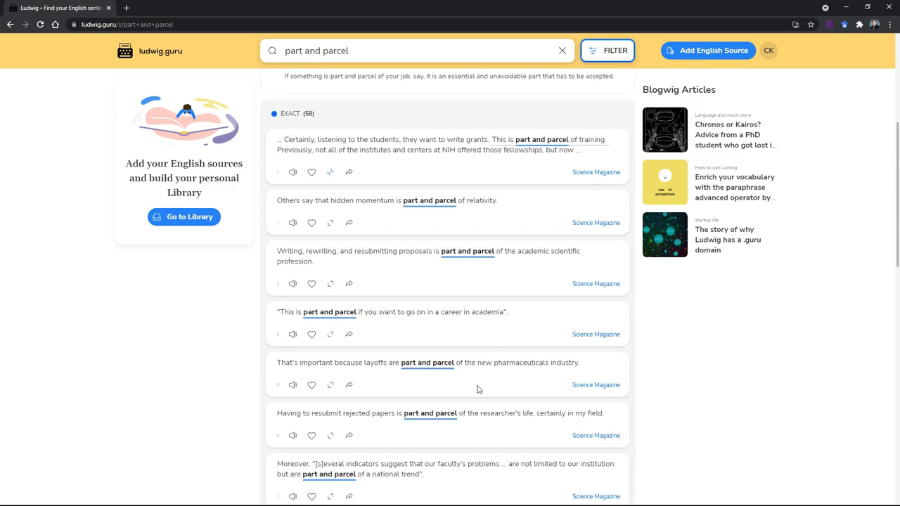
scroll(down, 3)
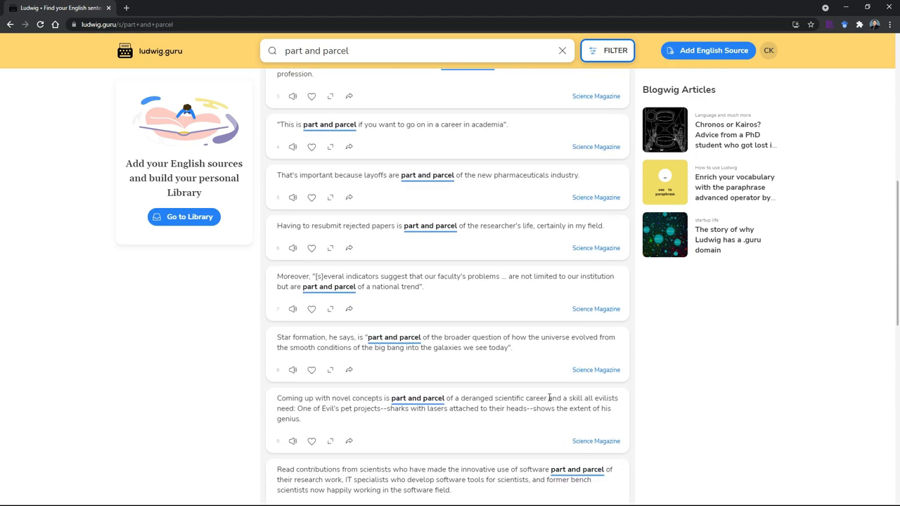
scroll(up, 3)
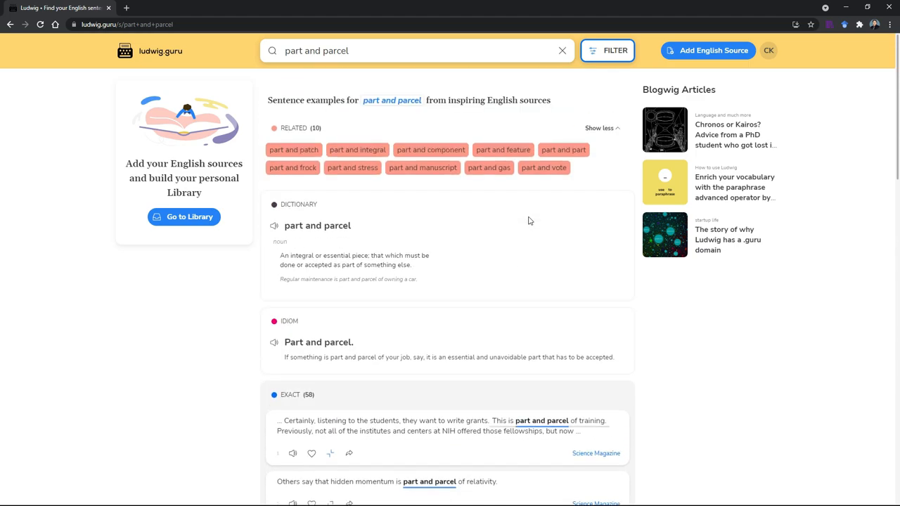
mouse_move(183, 216)
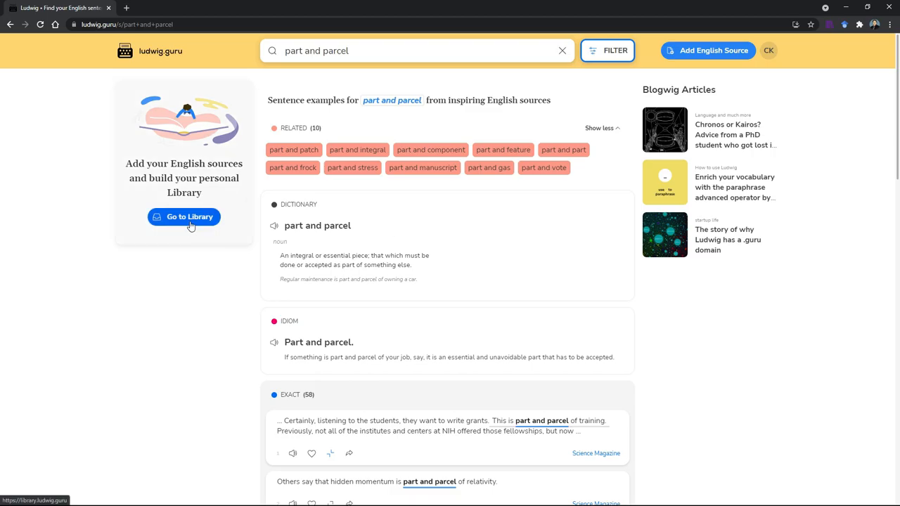
click(184, 217)
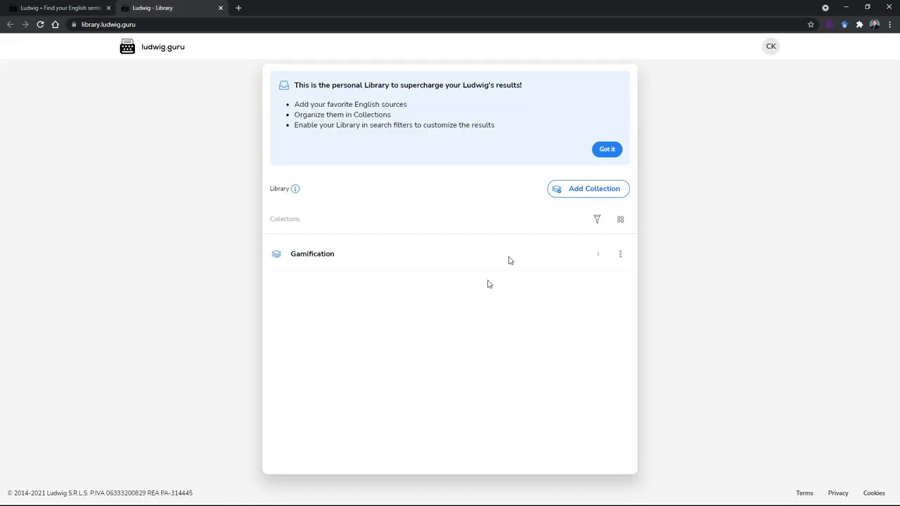
mouse_move(612, 205)
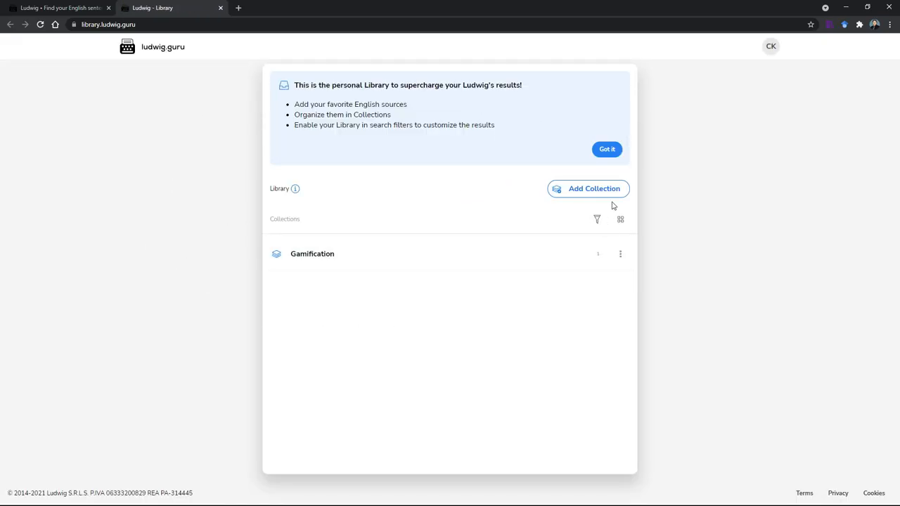
click(588, 188)
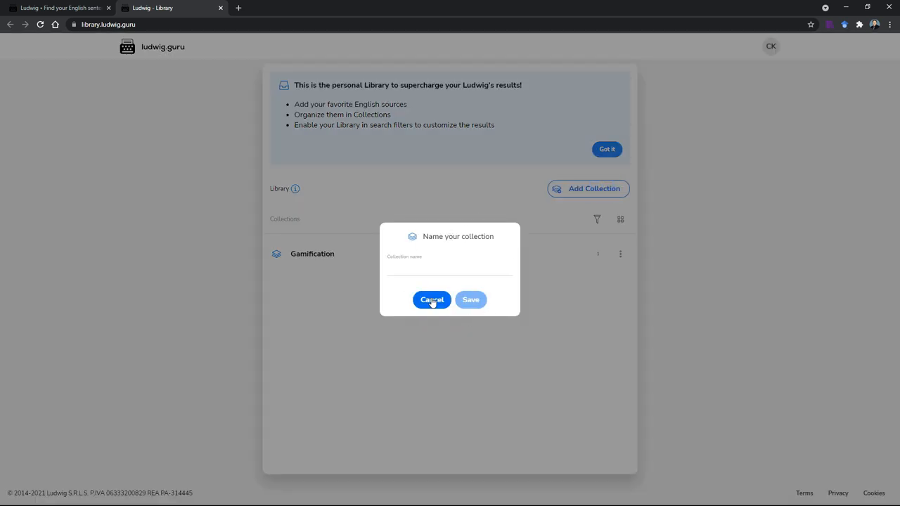
click(432, 300)
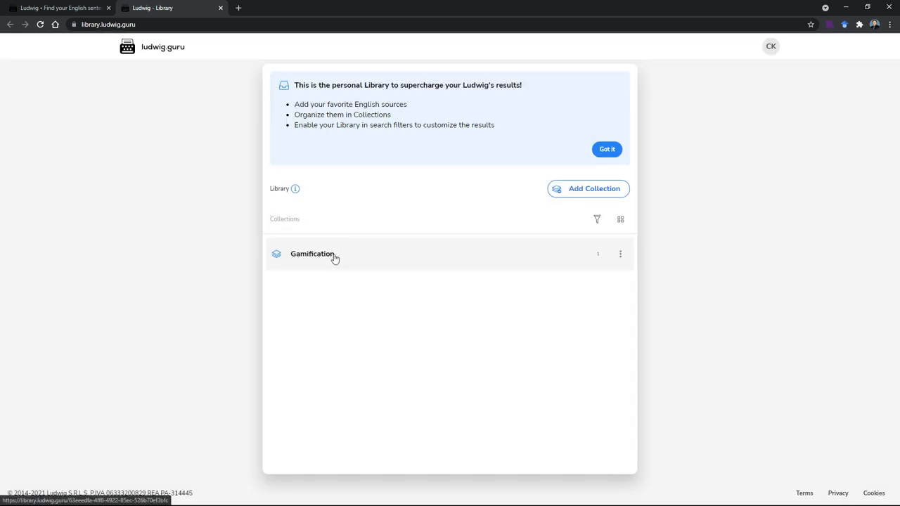
Open the Gamification collection and bring up the new English source upload dialog
click(312, 253)
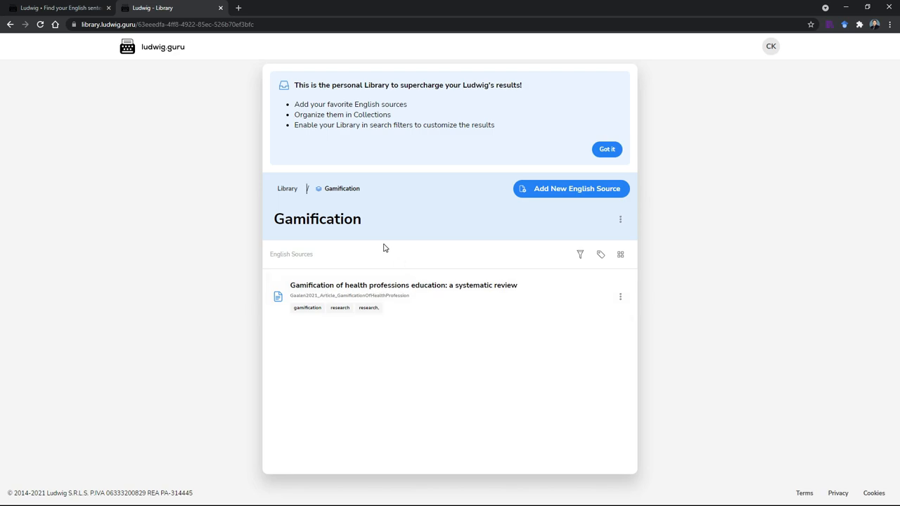
mouse_move(495, 294)
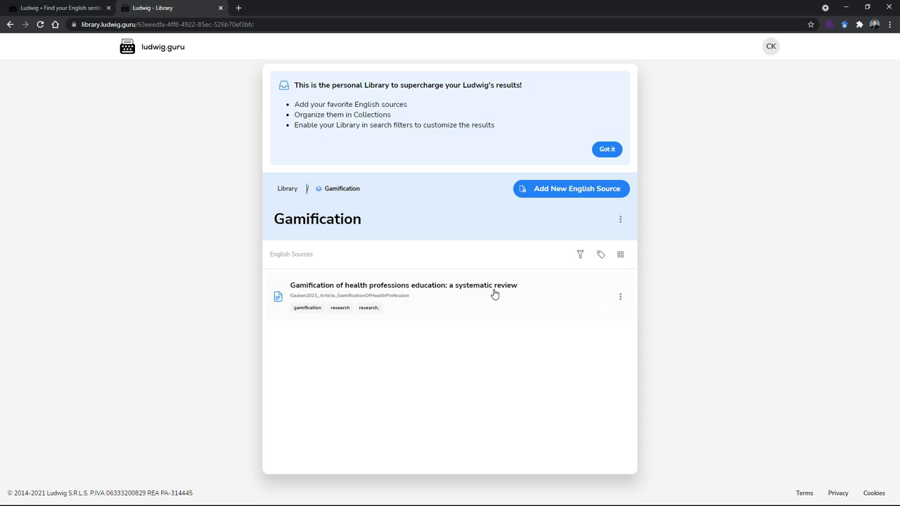
mouse_move(434, 297)
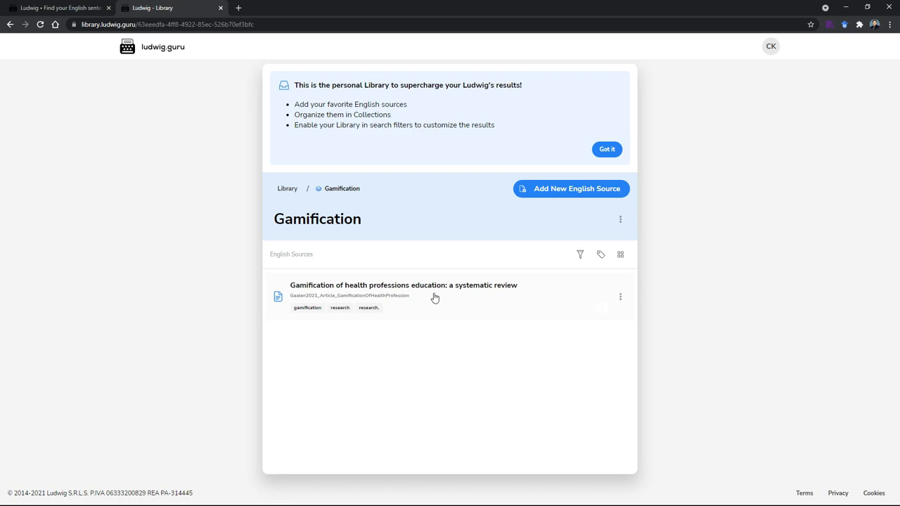
mouse_move(540, 268)
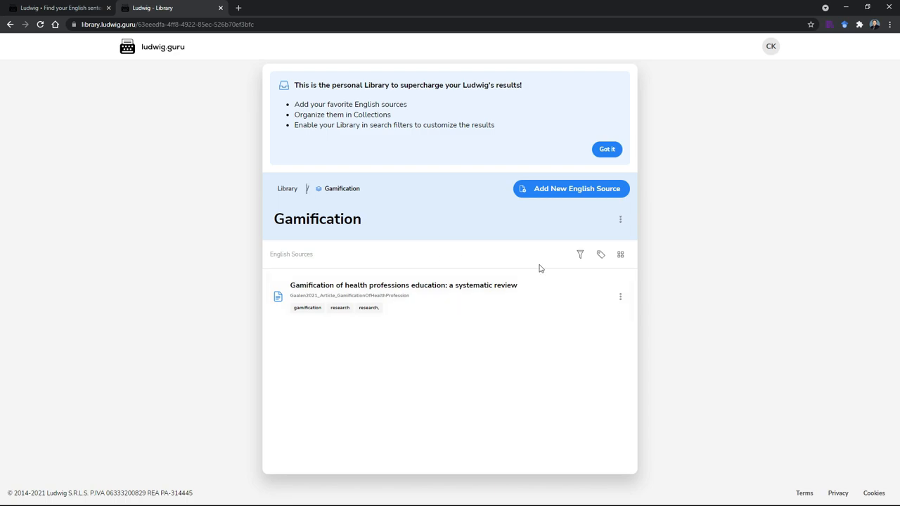
click(570, 188)
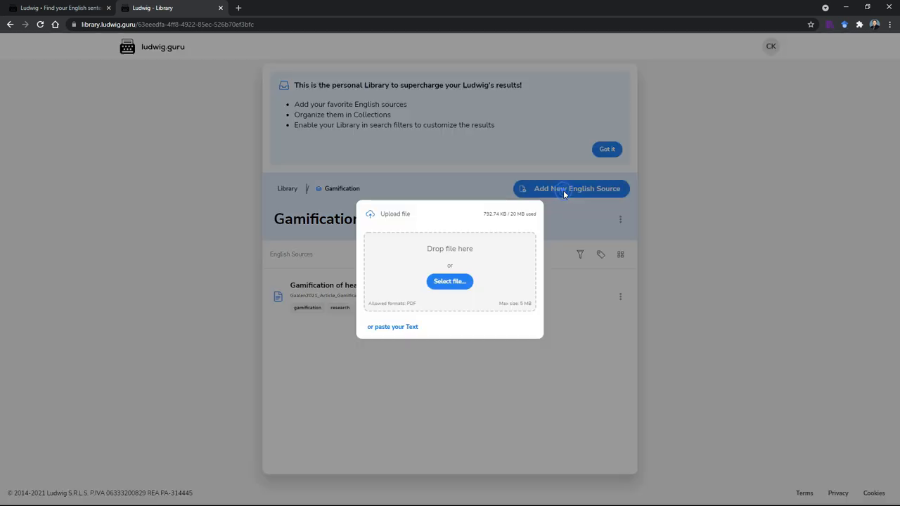
mouse_move(392, 327)
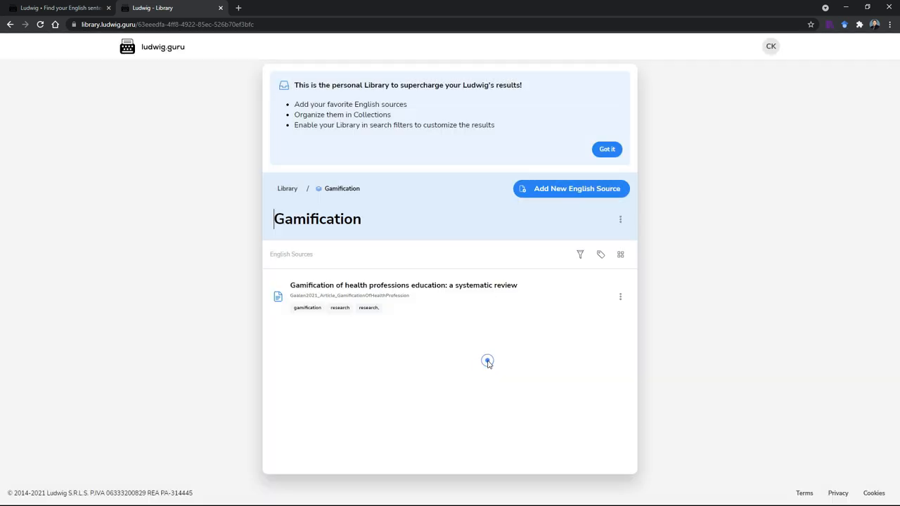
mouse_move(535, 287)
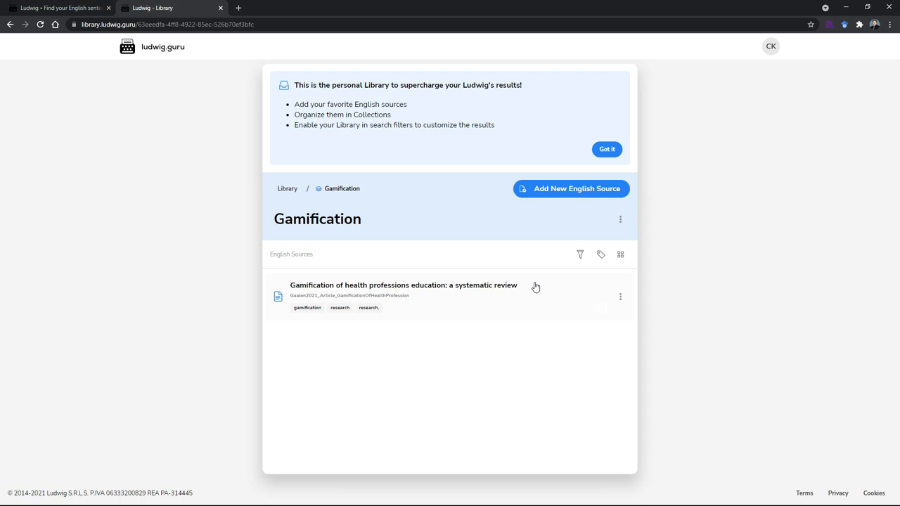
Show title and tag filters for Gamification, then switch to grid view and back to list
click(581, 254)
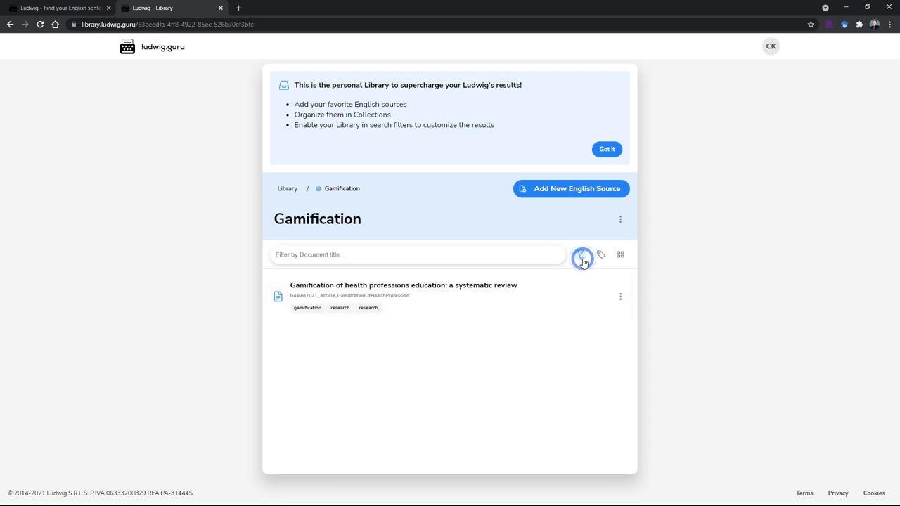
click(601, 255)
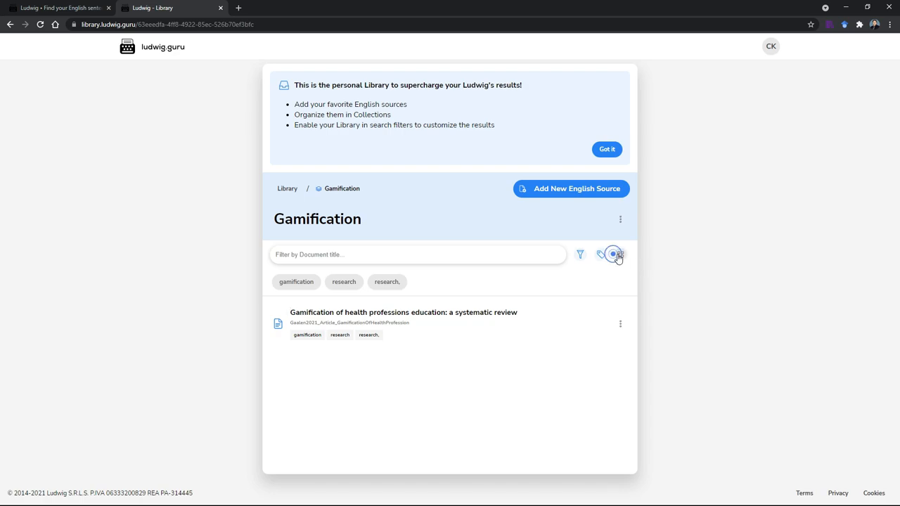
click(619, 255)
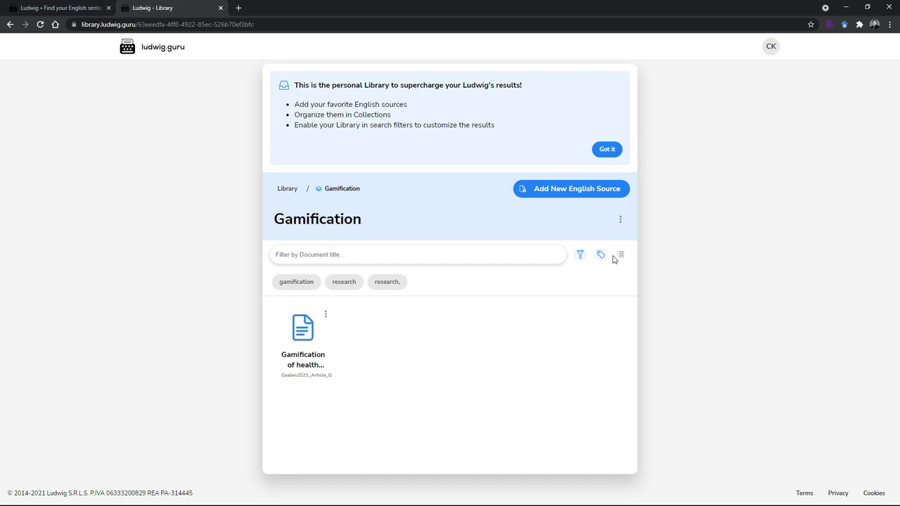
click(620, 255)
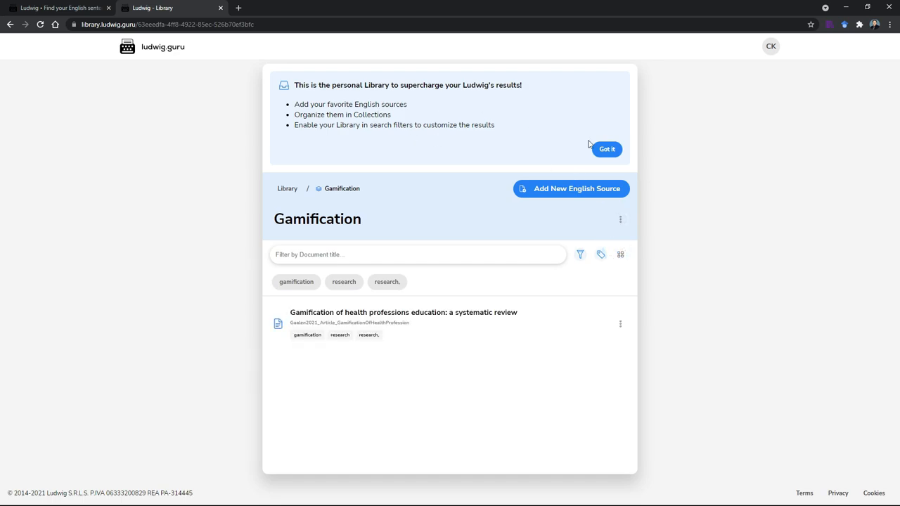
mouse_move(490, 298)
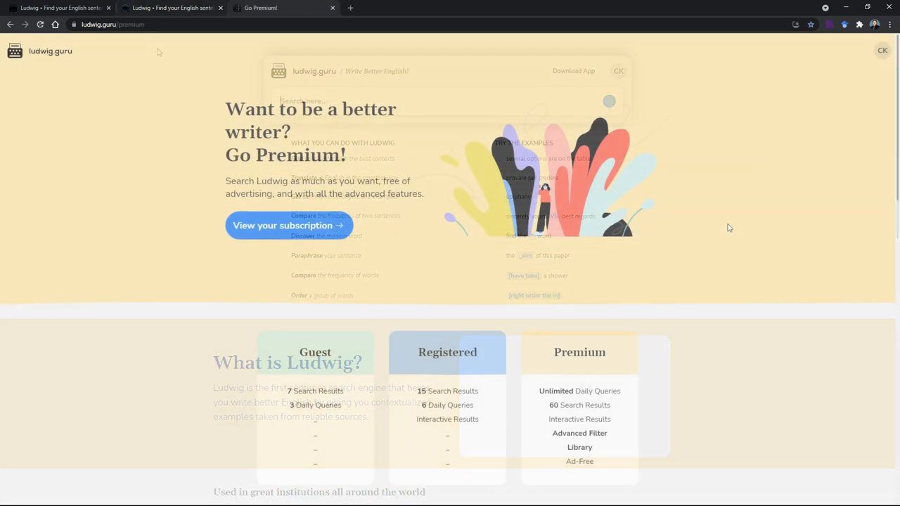
Highlight plan features: Guest's 3 daily queries, Registered's 6 queries and Interactive Results, Premium's Library
scroll(down, 3)
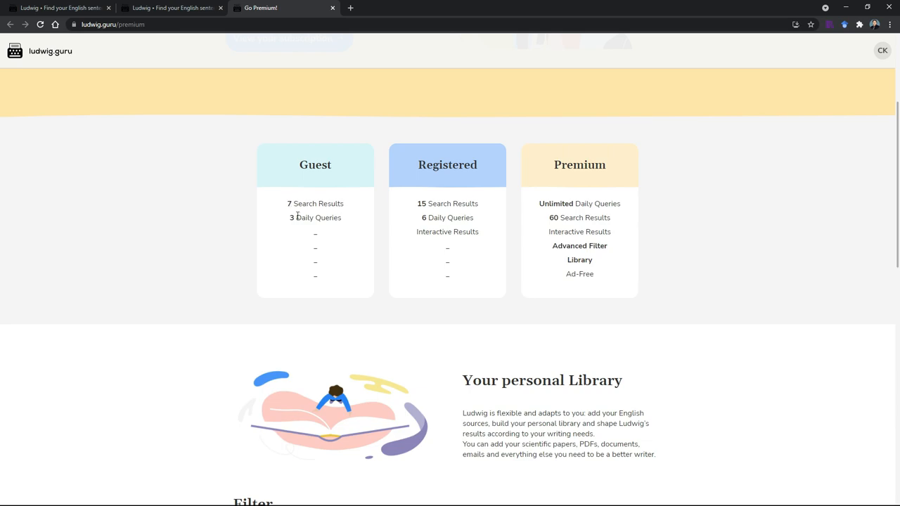
double_click(315, 217)
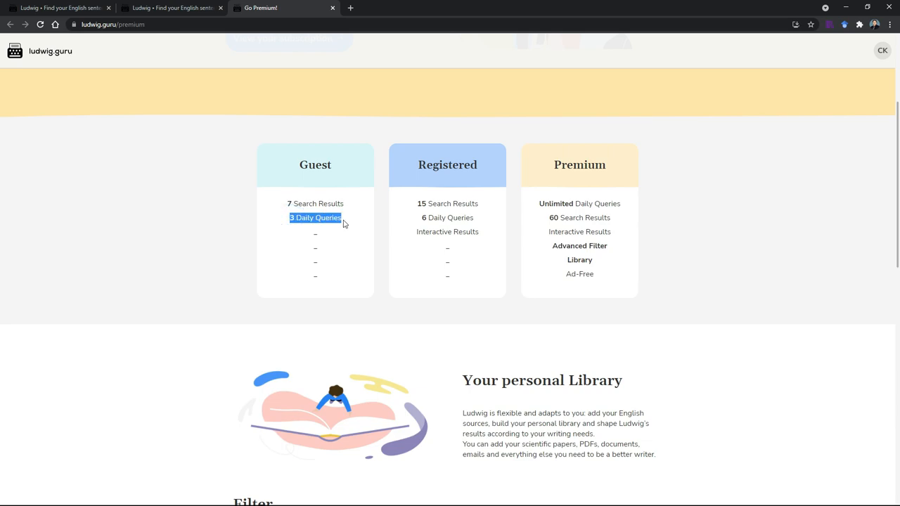
mouse_move(440, 202)
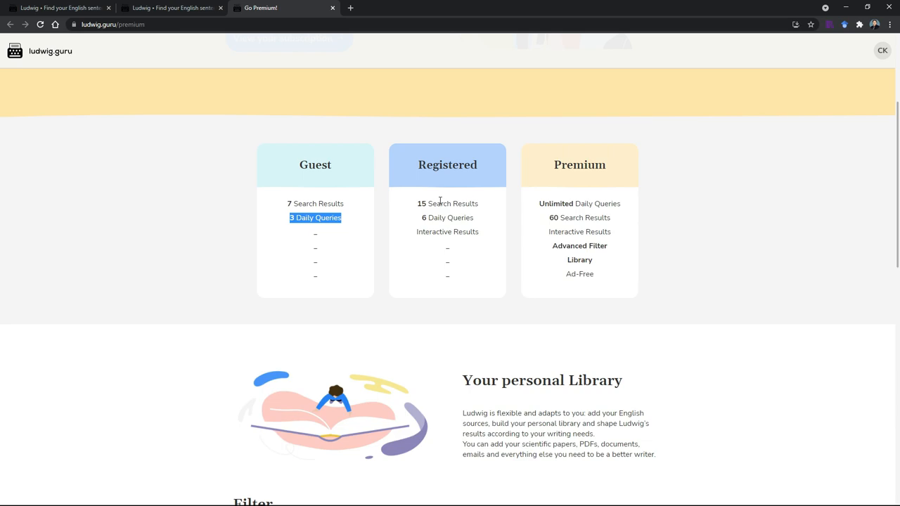
mouse_move(416, 205)
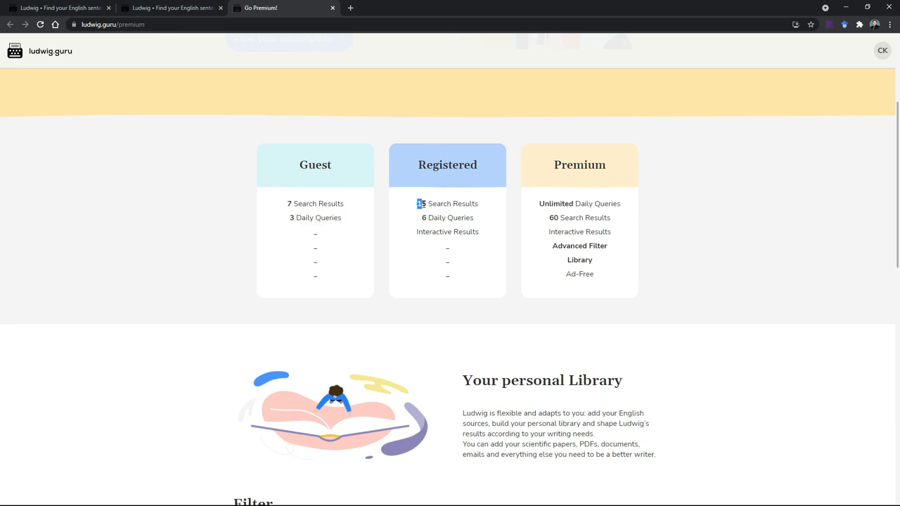
double_click(448, 218)
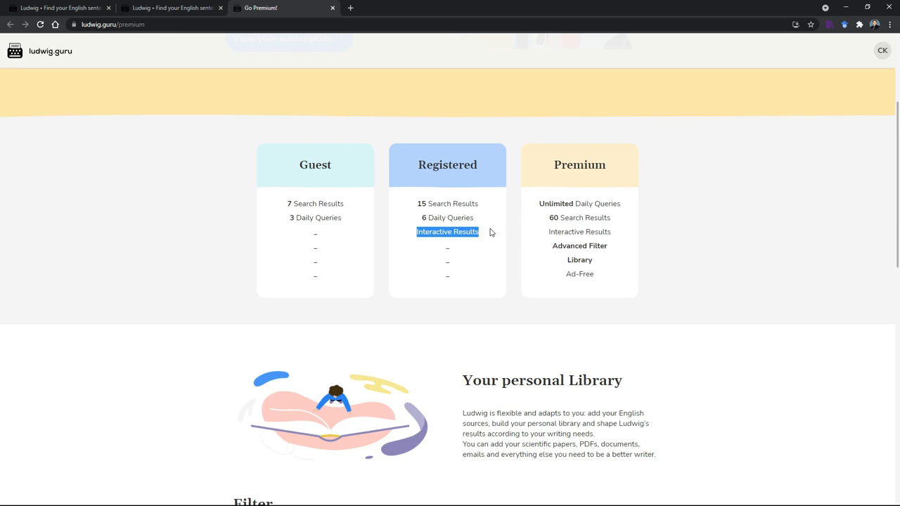
mouse_move(318, 231)
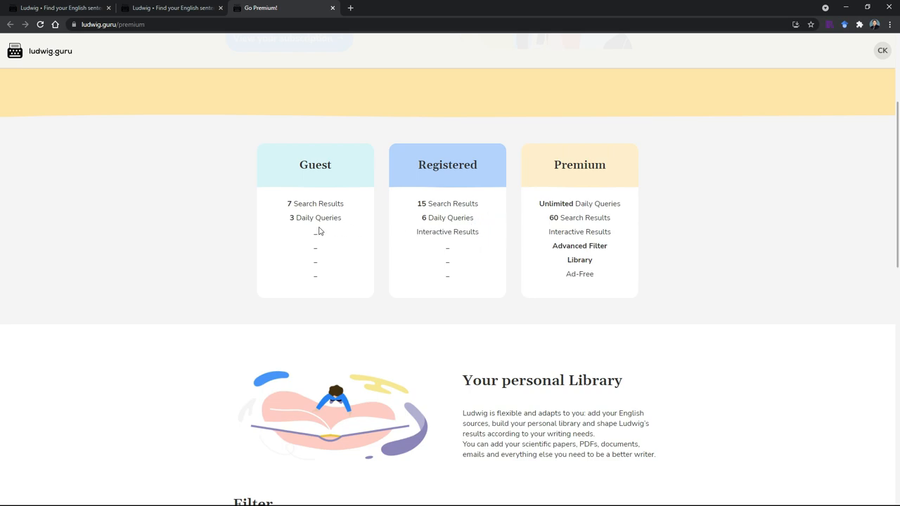
mouse_move(318, 243)
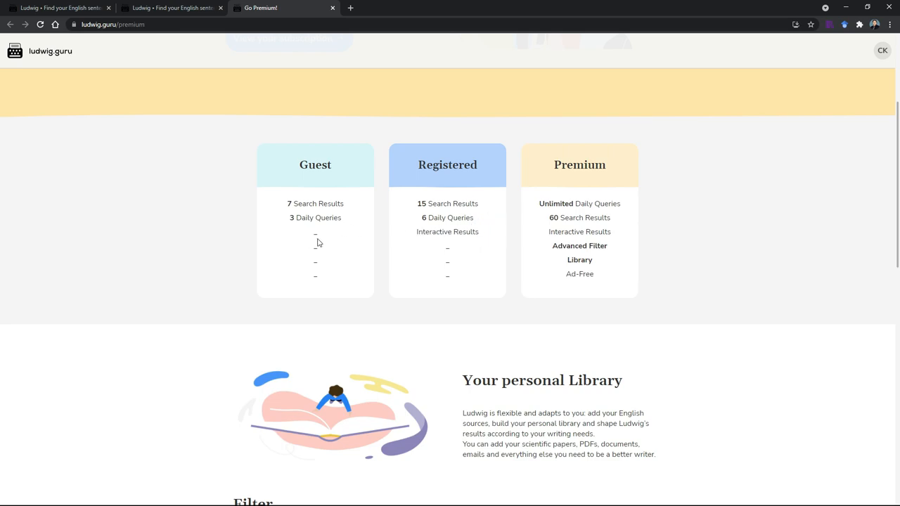
mouse_move(405, 242)
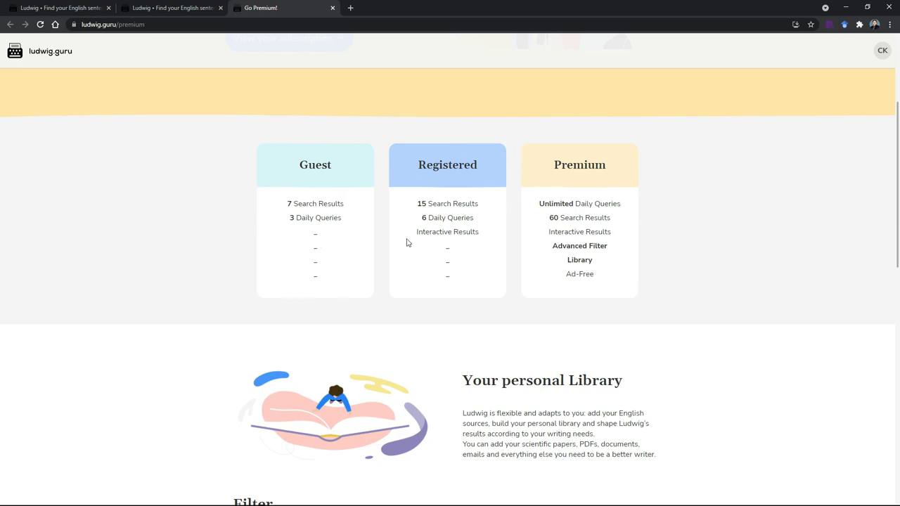
mouse_move(429, 199)
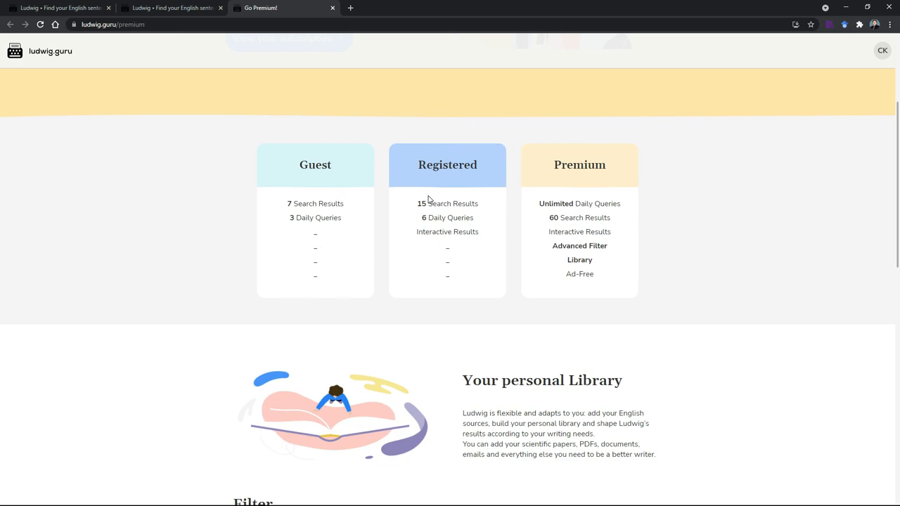
double_click(436, 218)
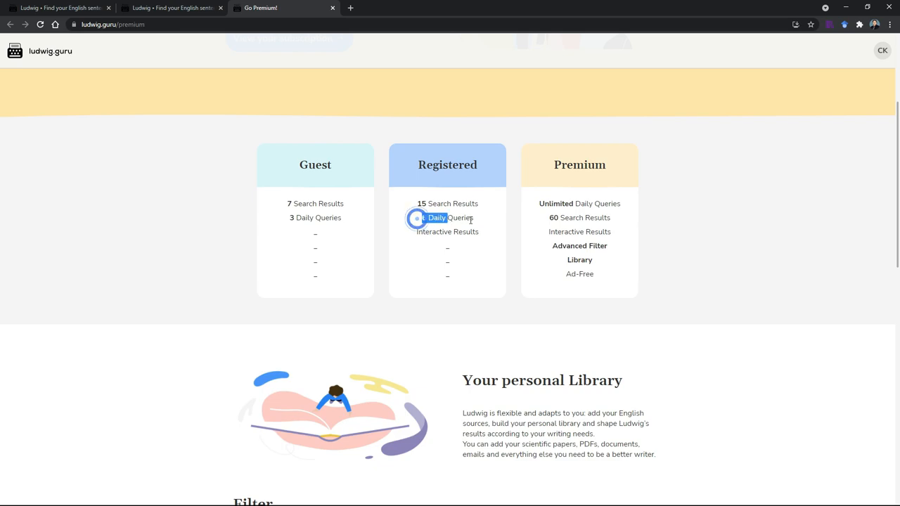
double_click(447, 217)
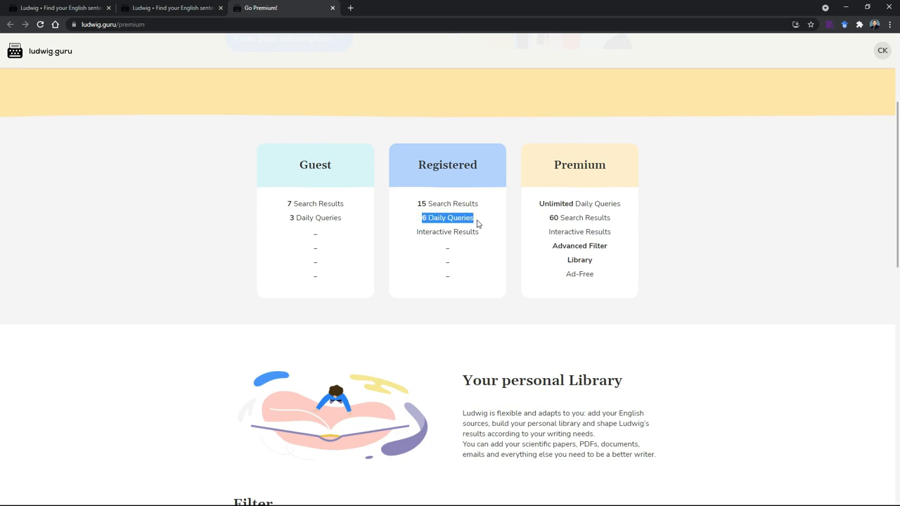
mouse_move(583, 216)
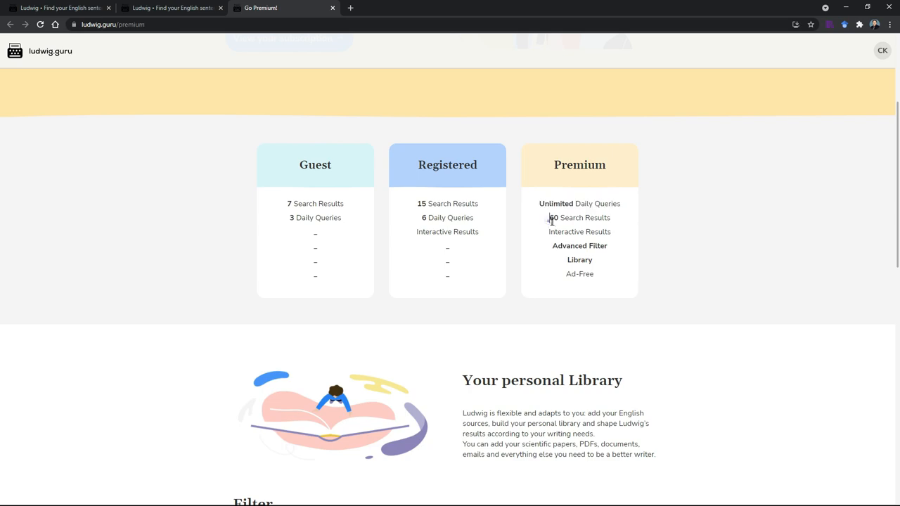
double_click(580, 246)
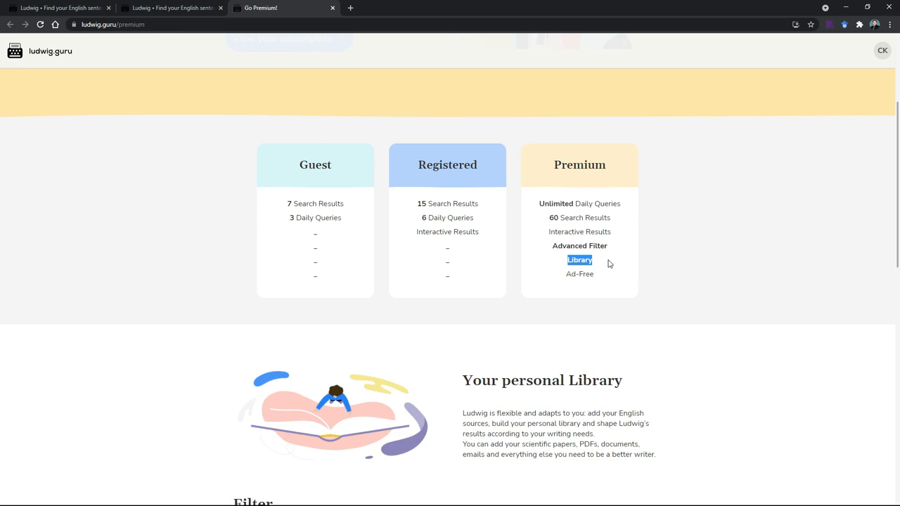
scroll(down, 3)
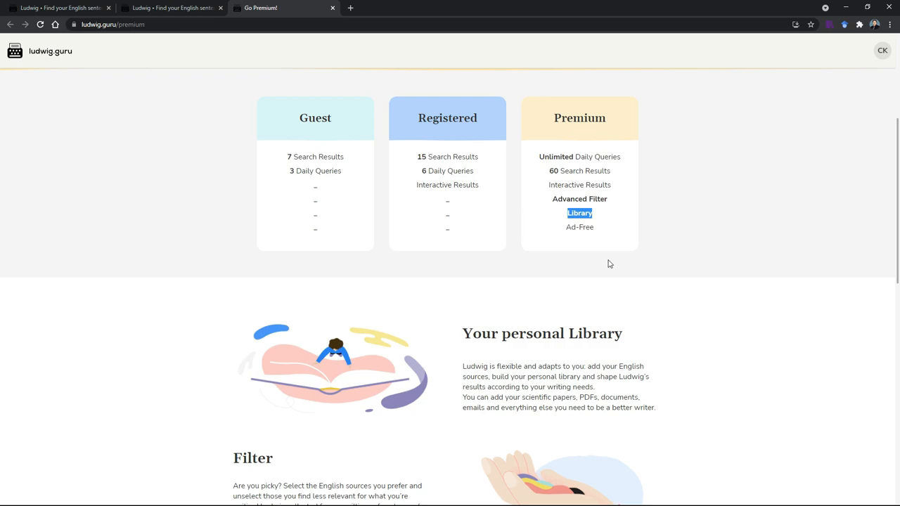
Jump to the active Biennial Premium subscription card ($49, $2.04/month) via 'View your subscription'
scroll(up, 3)
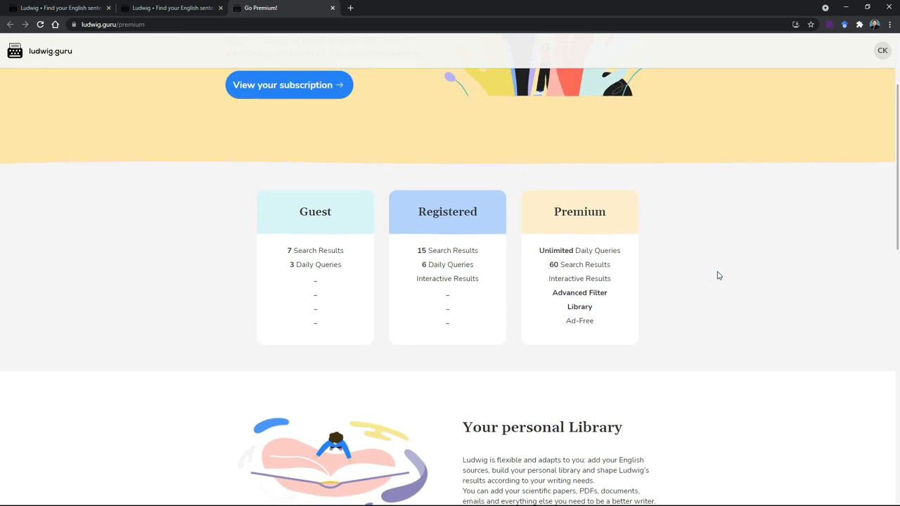
mouse_move(454, 191)
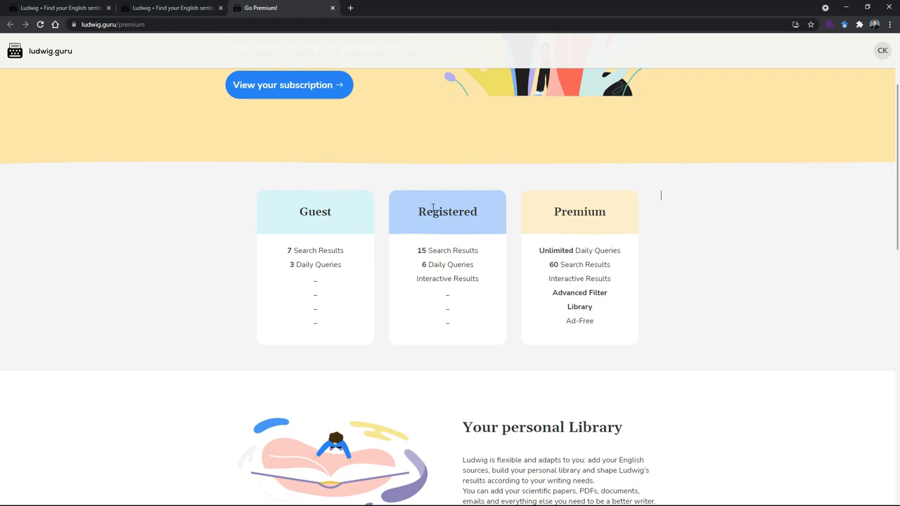
mouse_move(301, 246)
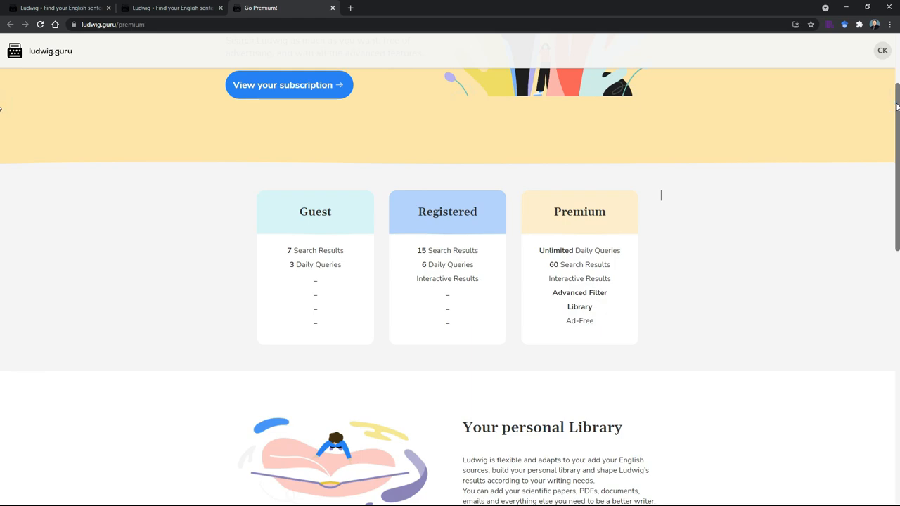
scroll(up, 3)
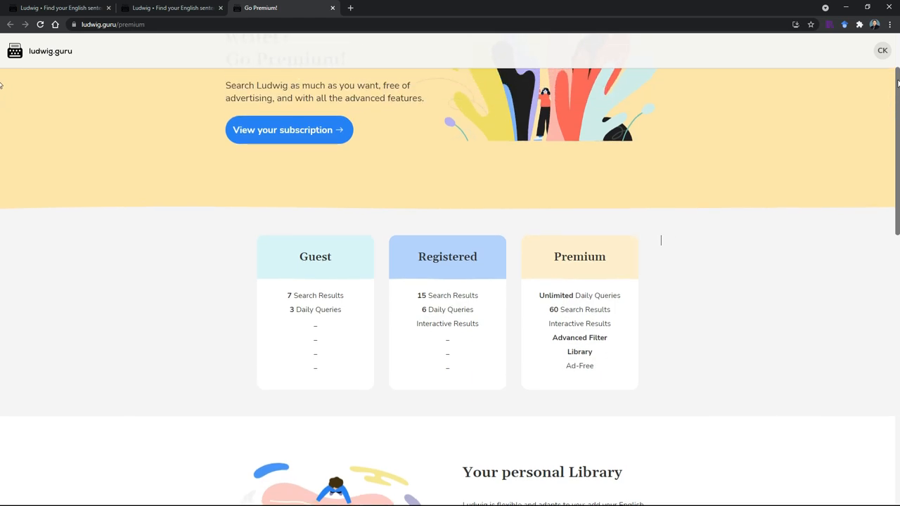
click(288, 130)
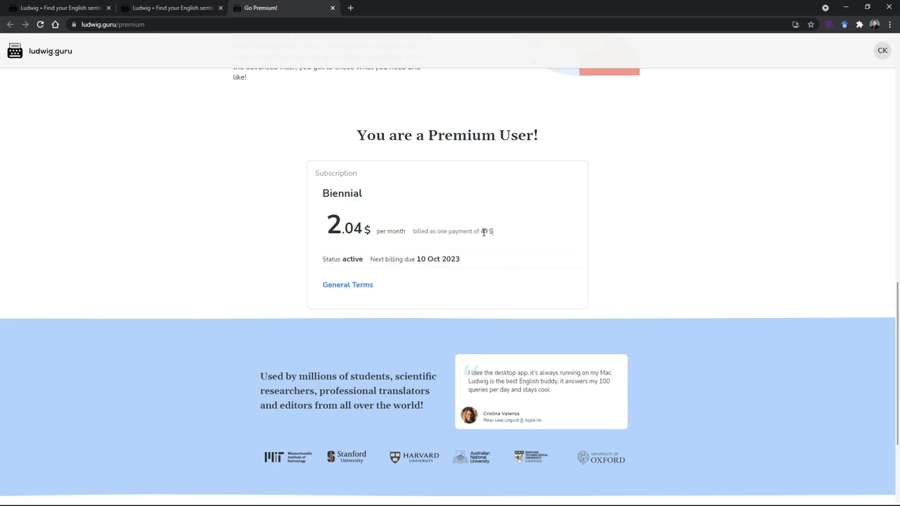
scroll(down, 3)
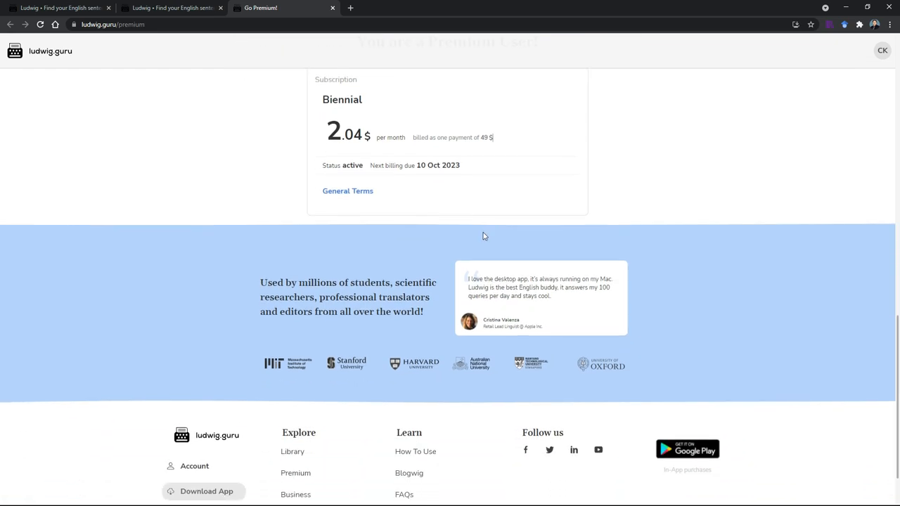
scroll(up, 3)
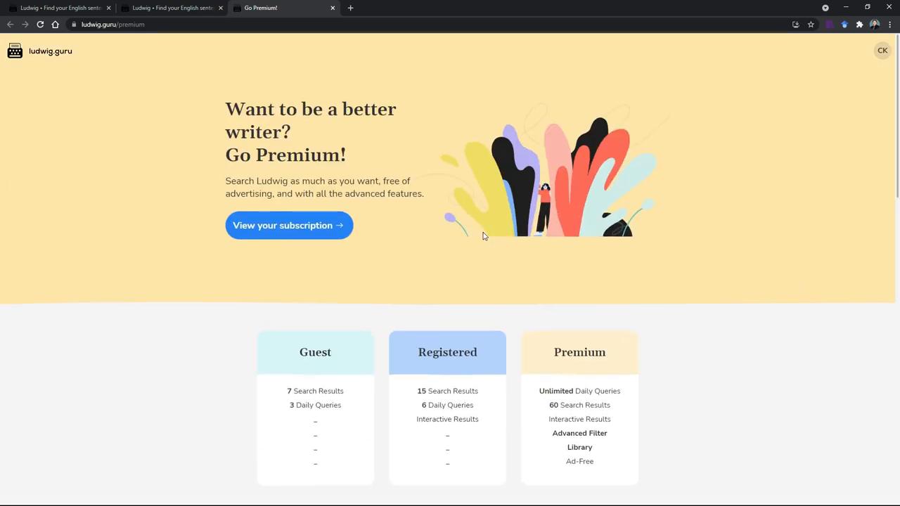